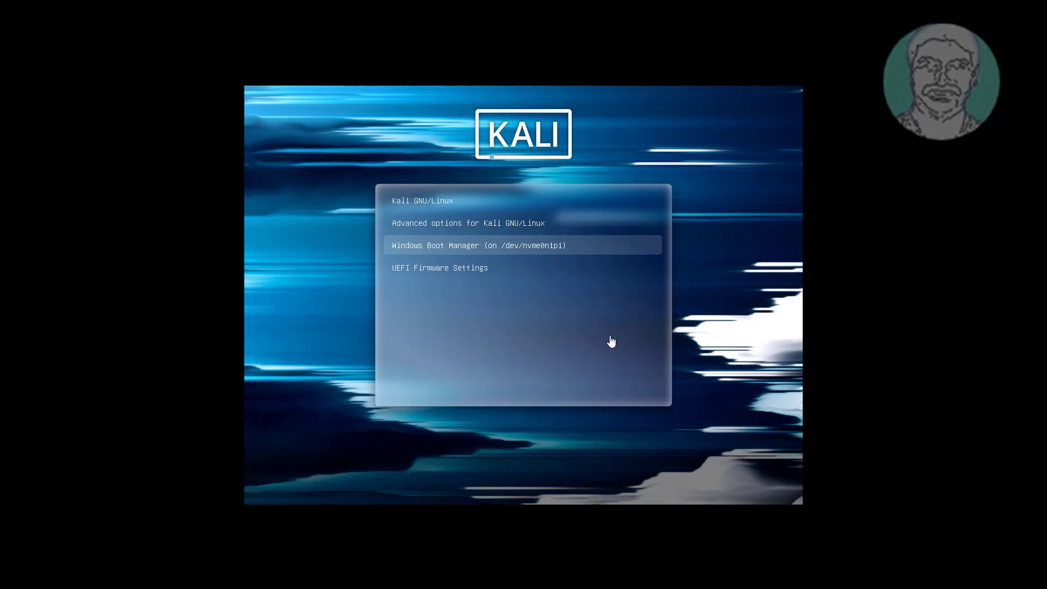
pyautogui.moveTo(563, 250)
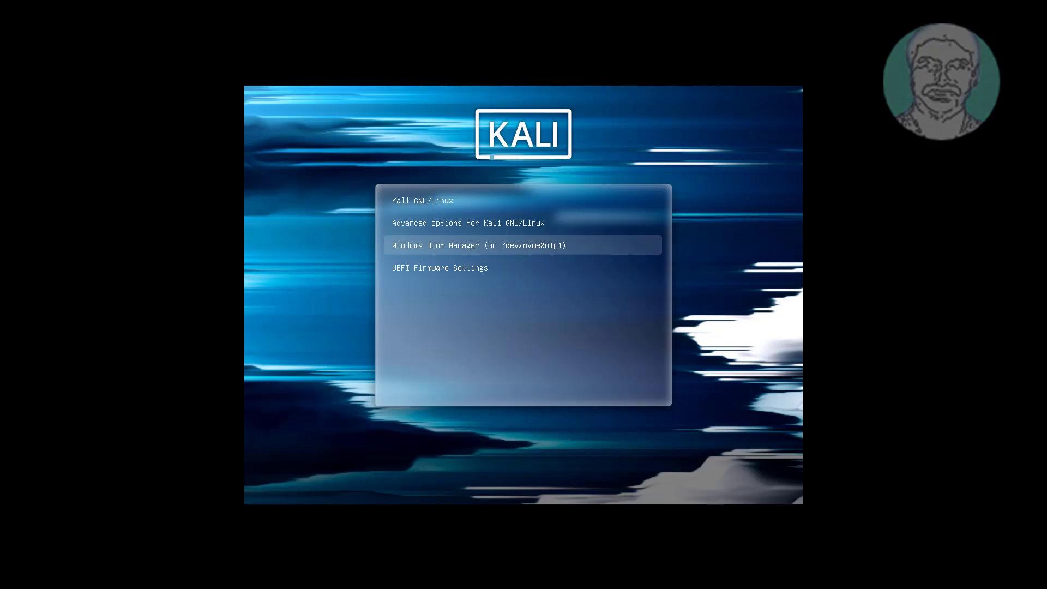
# - Boot Windows Boot Manager from the Kali GRUB menu instead of Kali
pyautogui.press('Up')
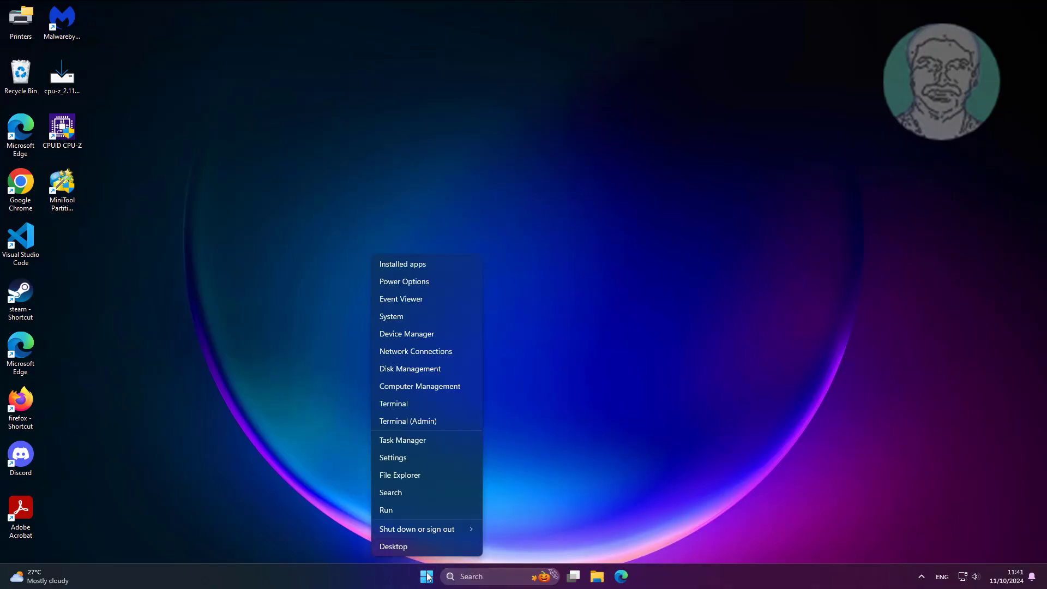
# - Launch Disk Management from the Win+X quick menu to view Disk 0's partitions
pyautogui.click(424, 373)
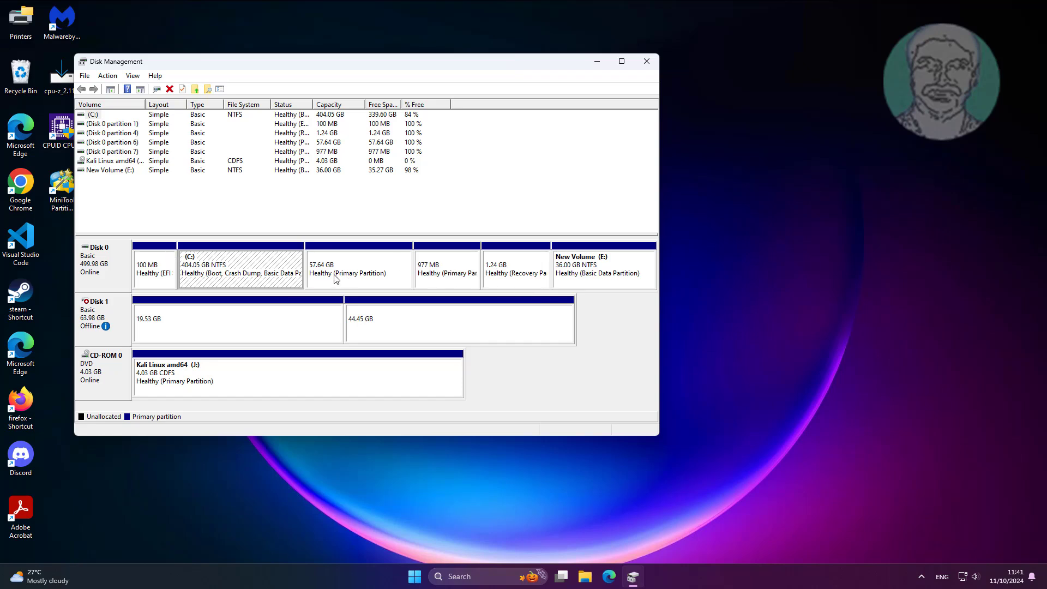
pyautogui.moveTo(245, 269)
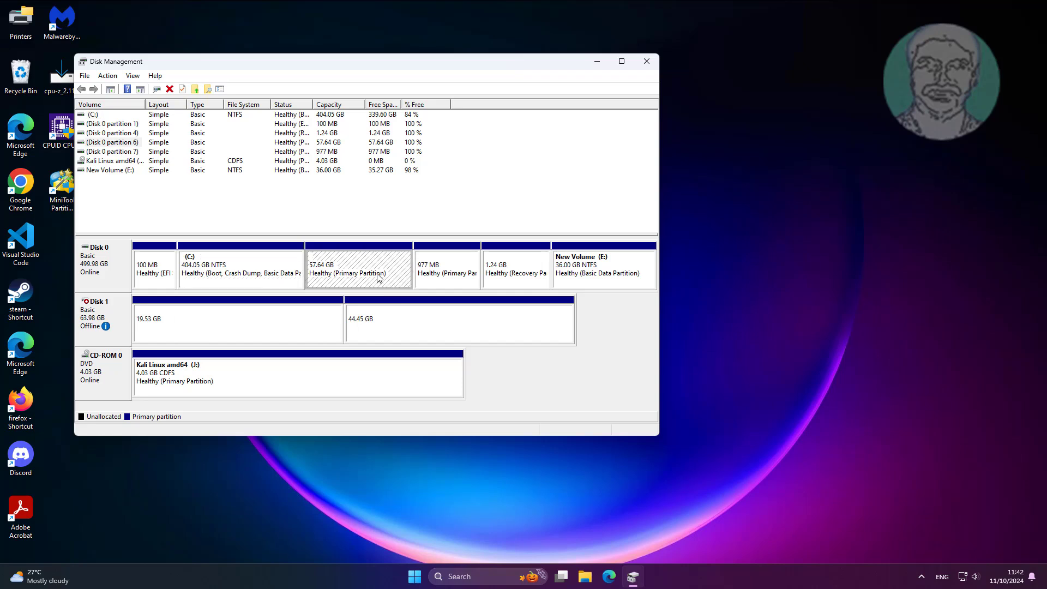
pyautogui.moveTo(348, 281)
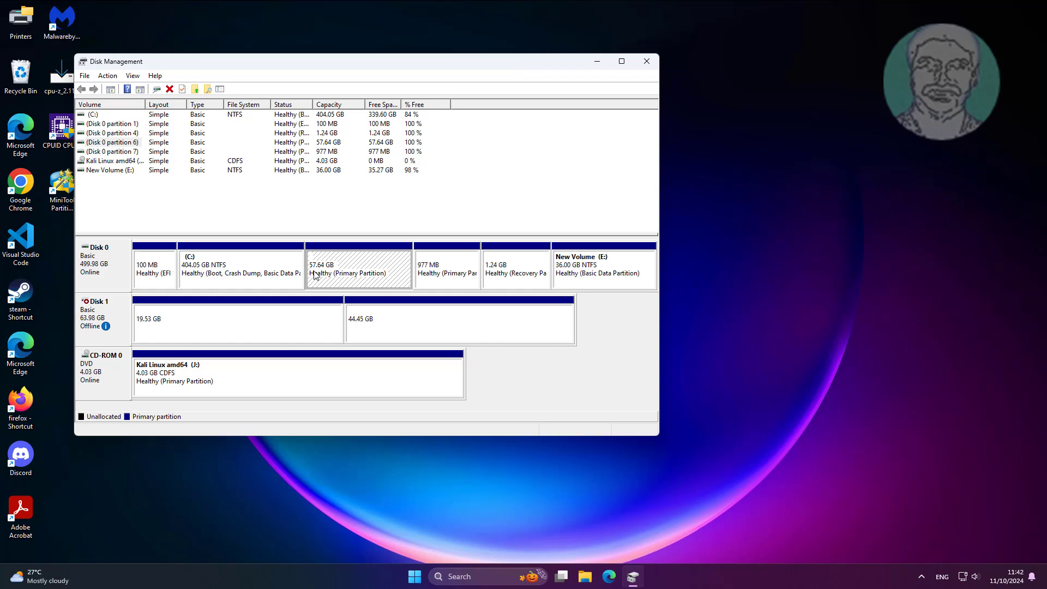
pyautogui.moveTo(333, 274)
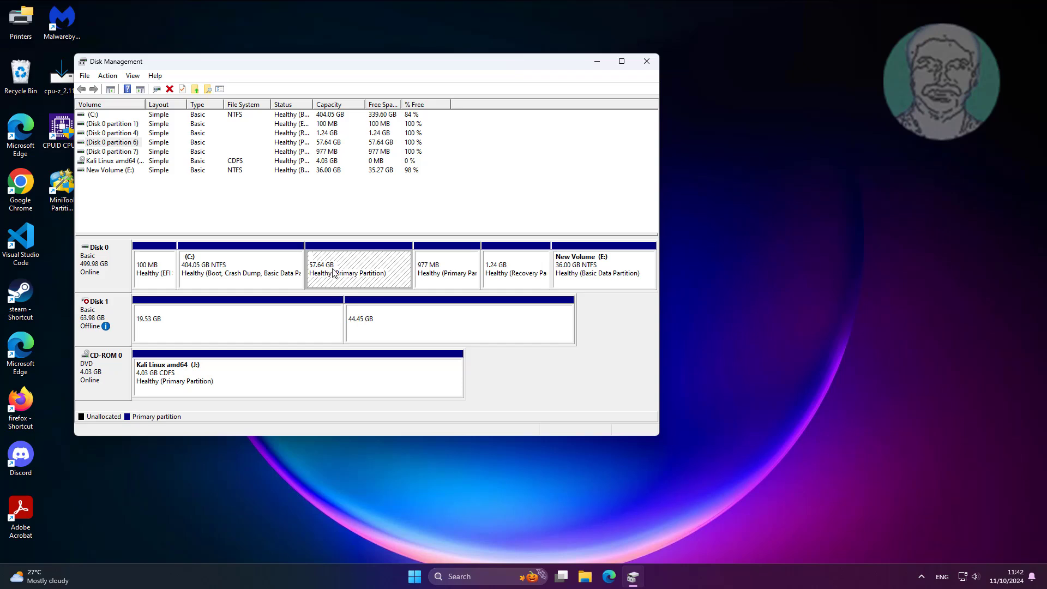
pyautogui.moveTo(354, 287)
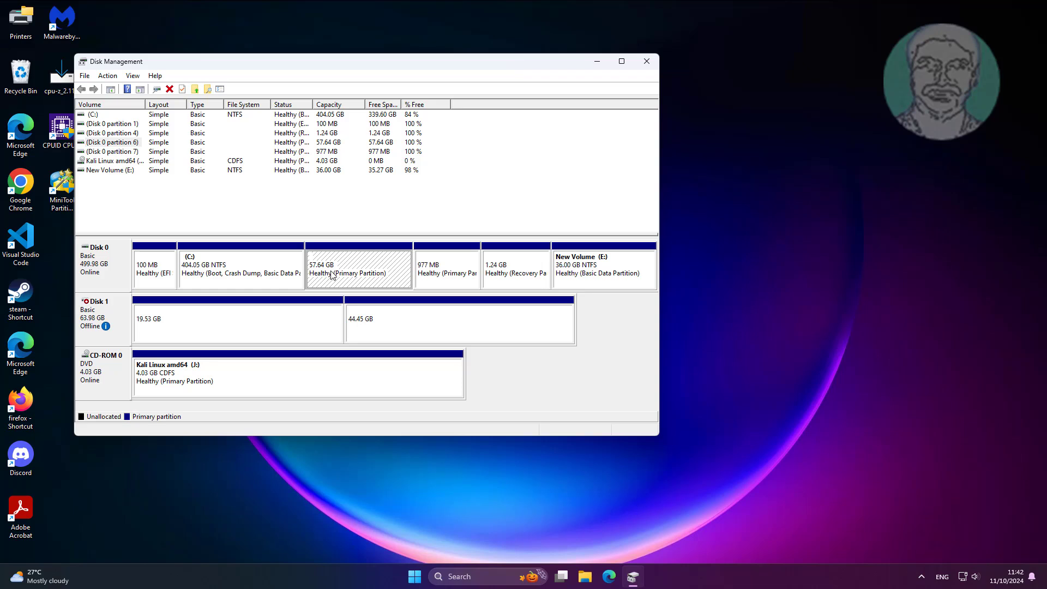
# - Delete the 57.64 GB Kali partition on Disk 0, confirming the warning, leaving unallocated space
pyautogui.rightClick(359, 267)
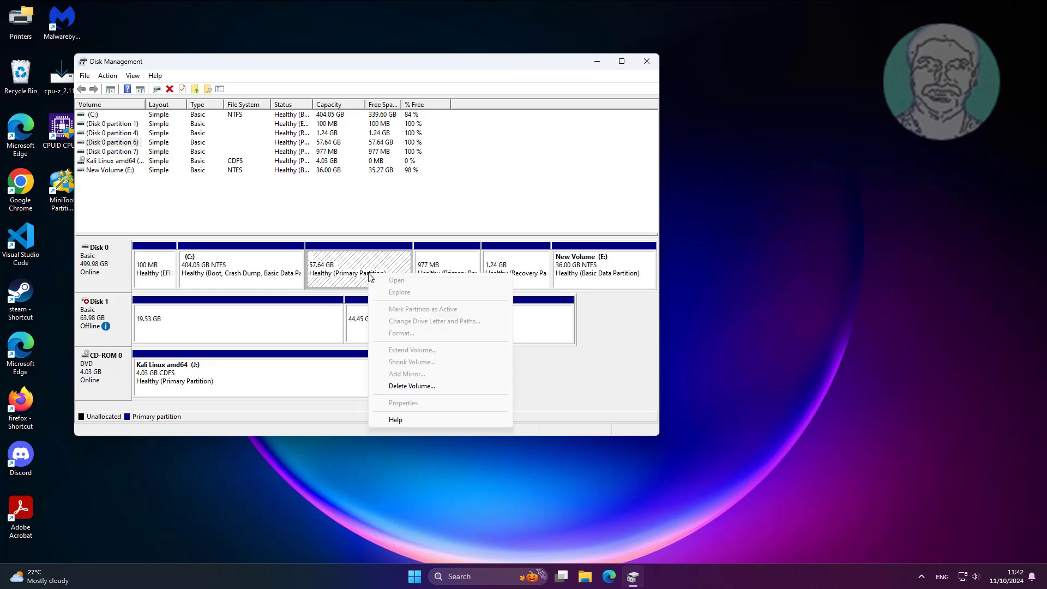
pyautogui.click(411, 386)
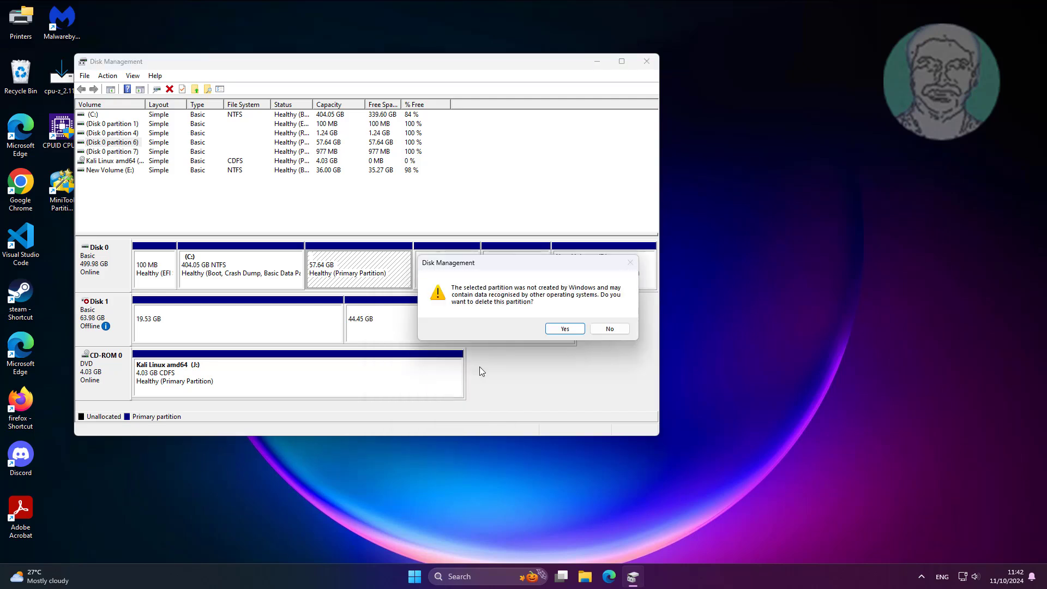
pyautogui.click(563, 328)
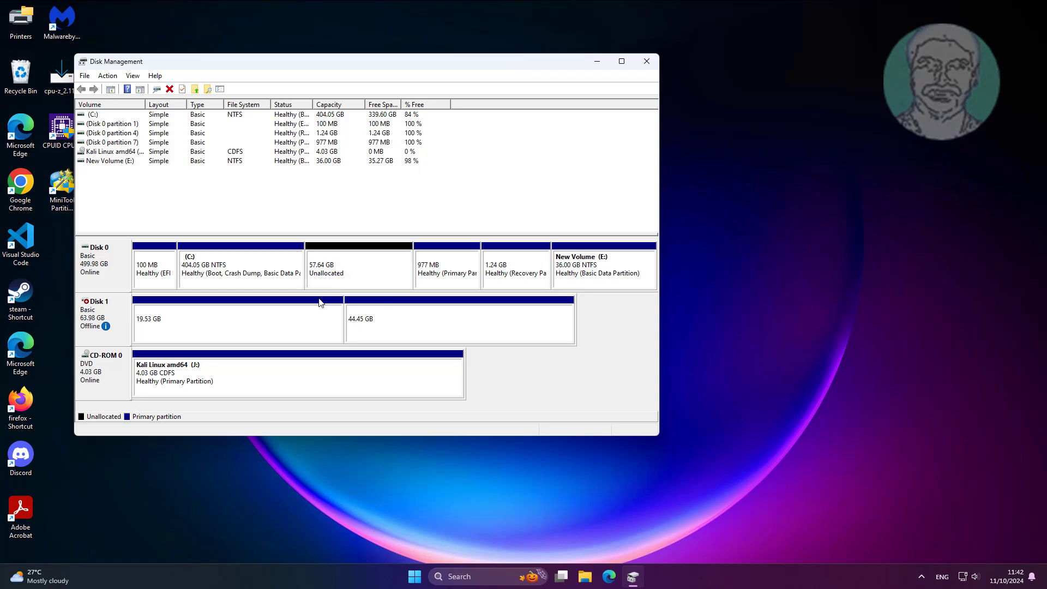
# - Extend the C: volume with all 59022 MB of freed space via the Extend Volume Wizard
pyautogui.rightClick(237, 264)
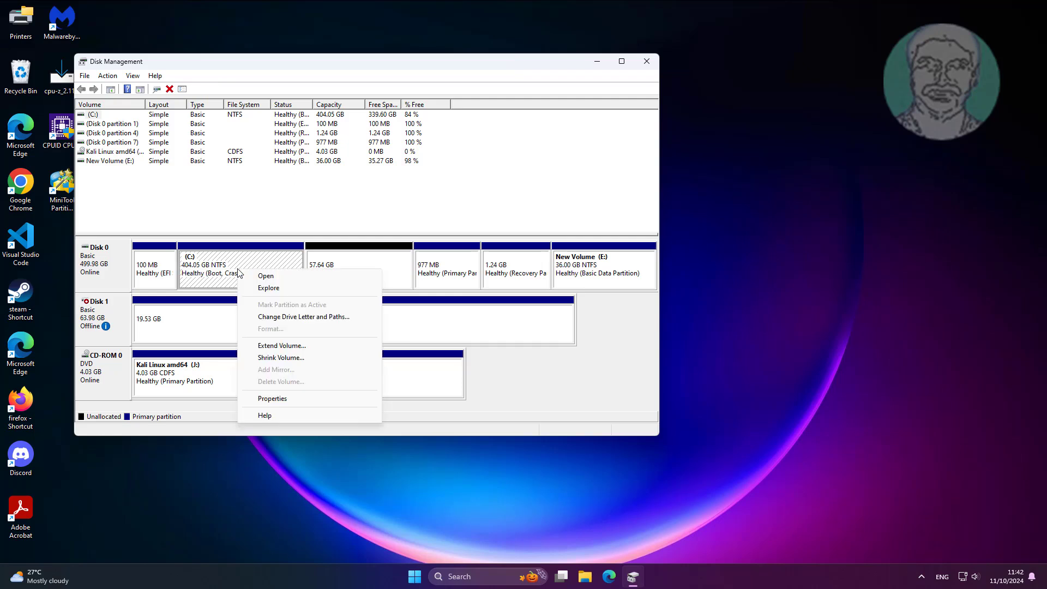
pyautogui.click(281, 345)
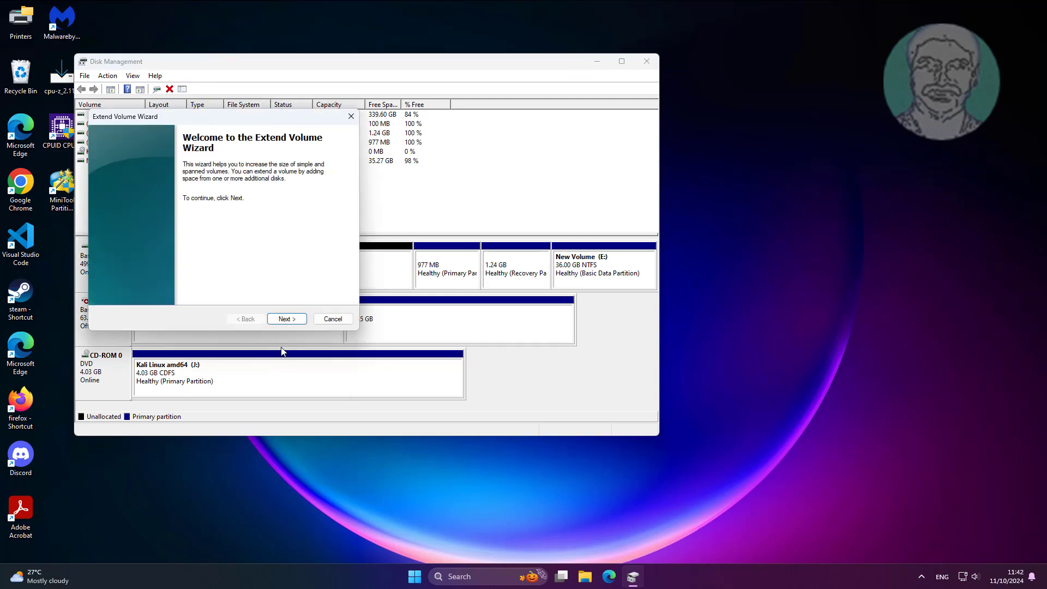
pyautogui.click(286, 319)
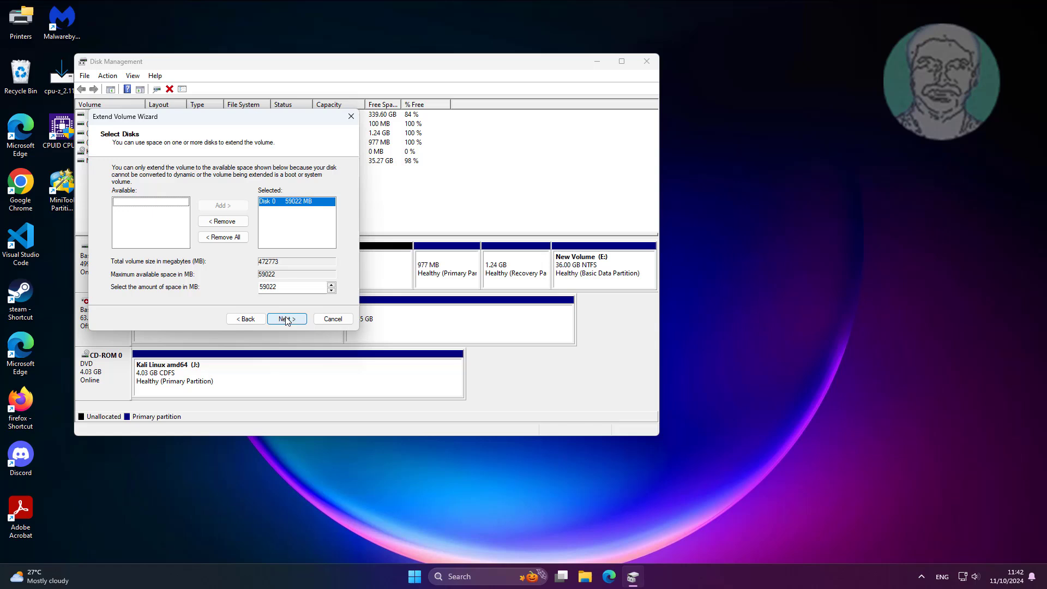
pyautogui.click(285, 319)
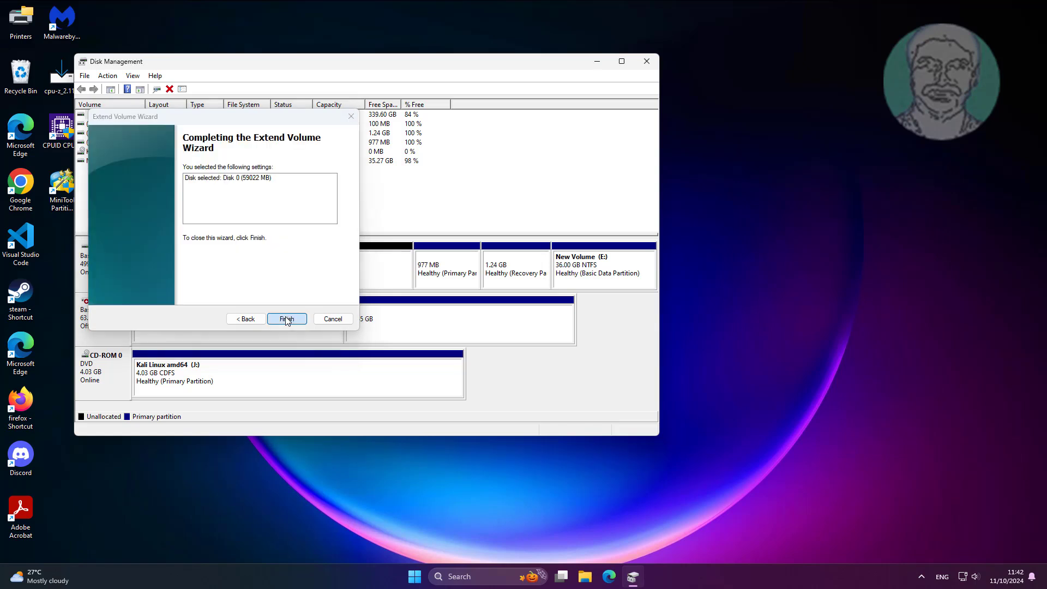
pyautogui.click(286, 318)
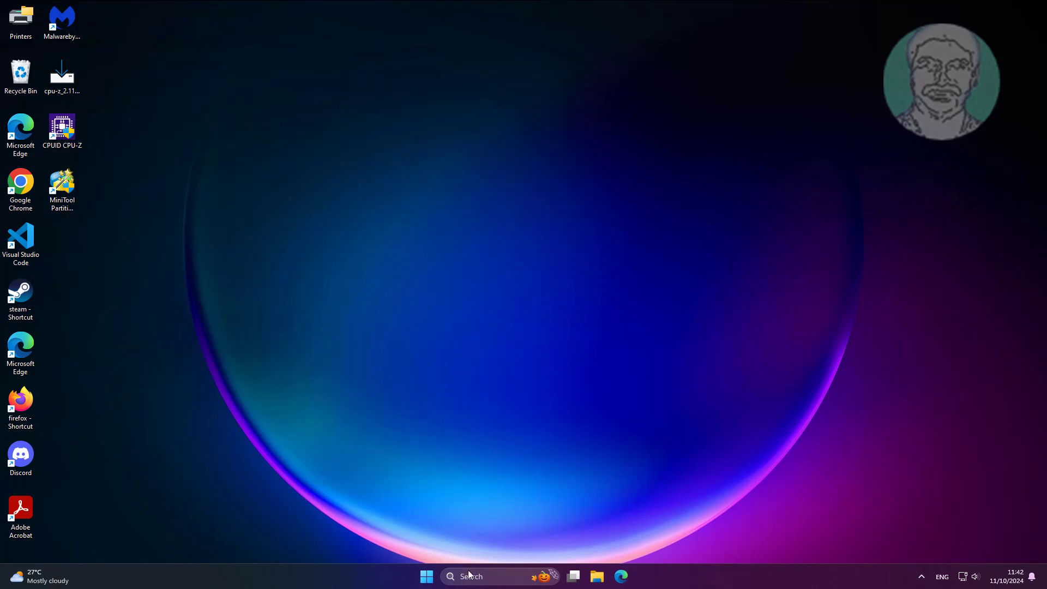
# - Search for cmd and launch Command Prompt with Run as administrator
pyautogui.click(497, 576)
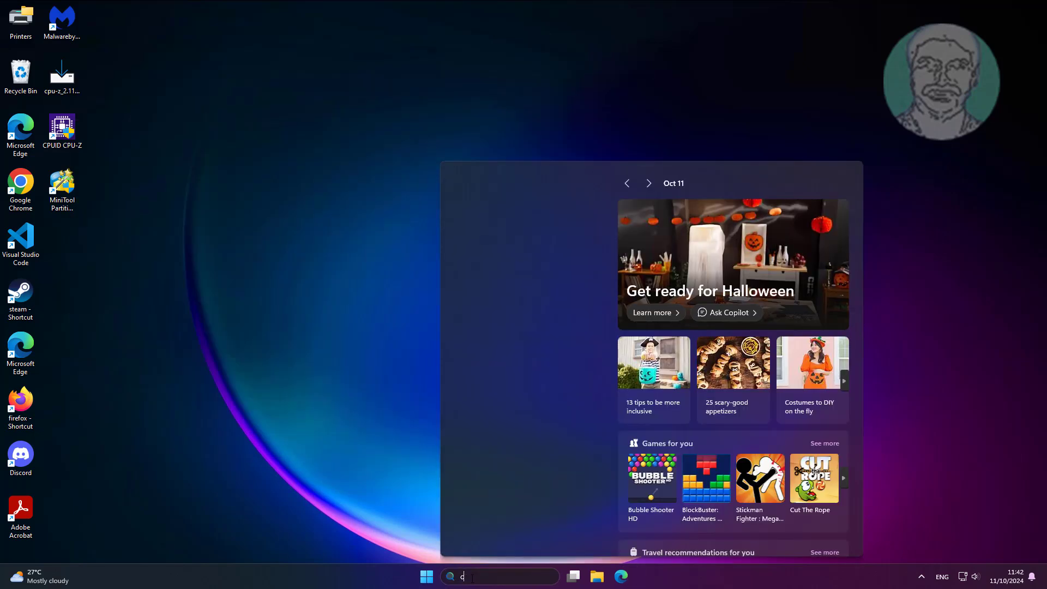
pyautogui.write('cmd')
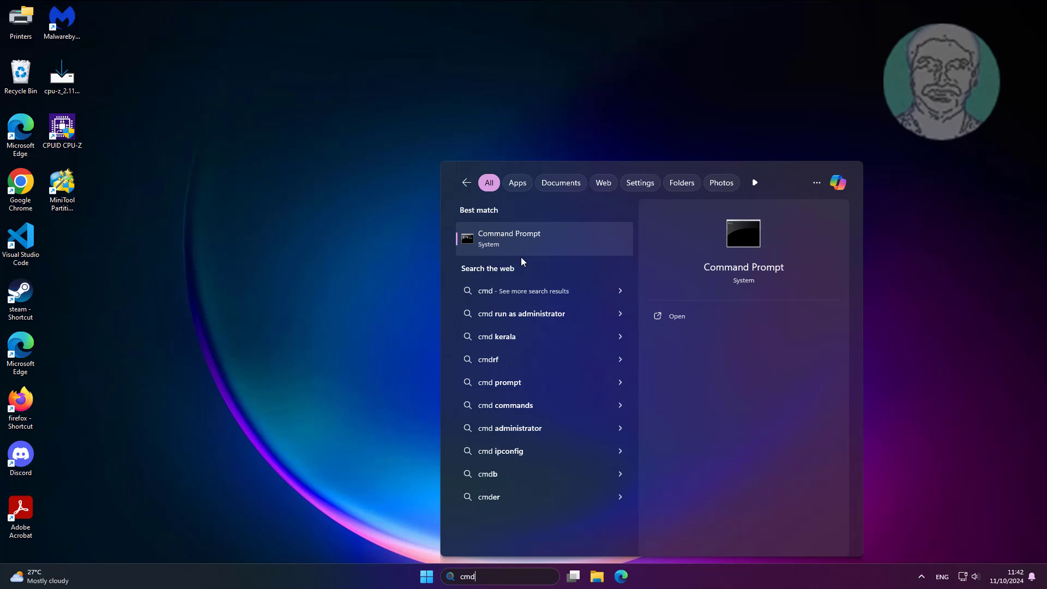
pyautogui.rightClick(541, 239)
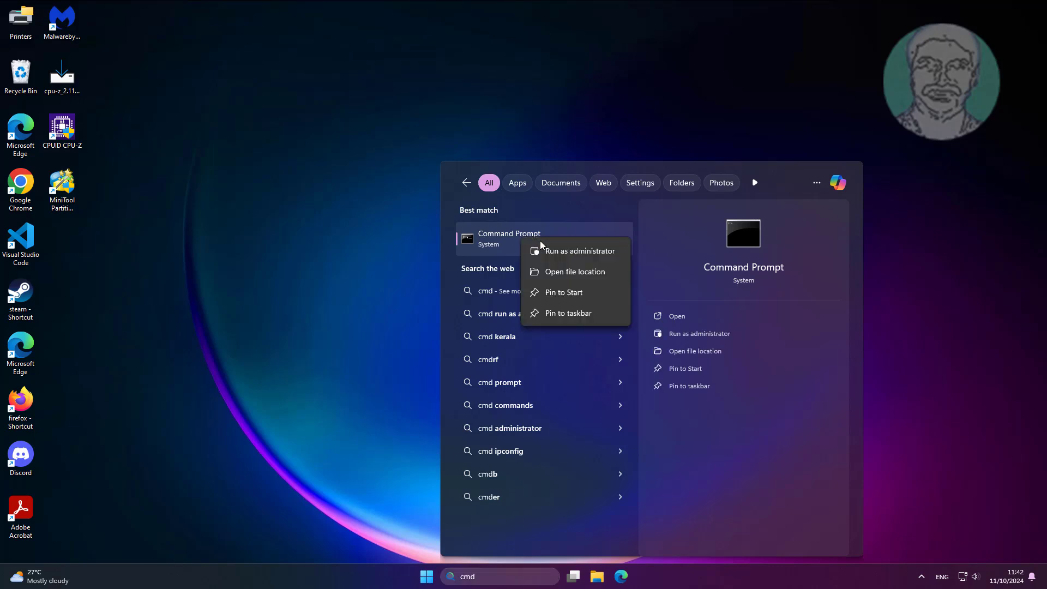
pyautogui.click(578, 250)
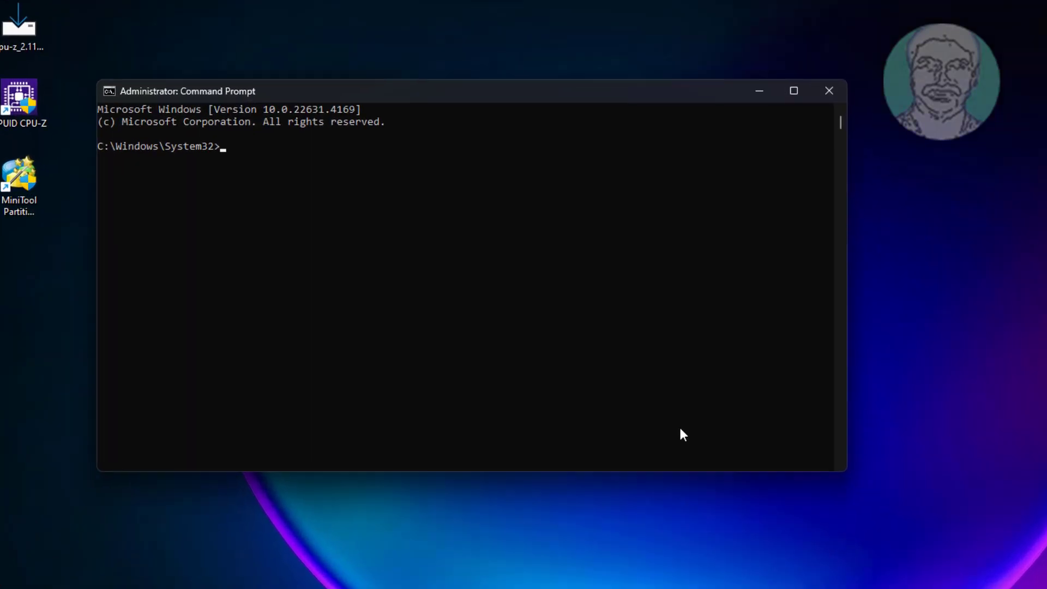
# - Run bcdedit /enum firmware to list firmware boot entries, revealing the kali grubx64.efi entry
pyautogui.write('bcd')
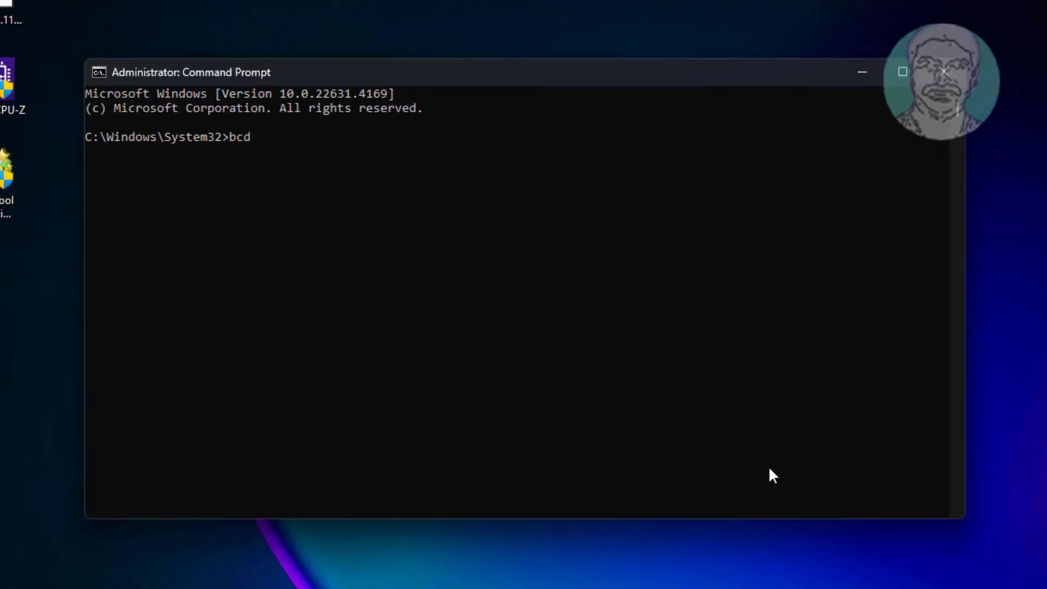
pyautogui.write('edit /')
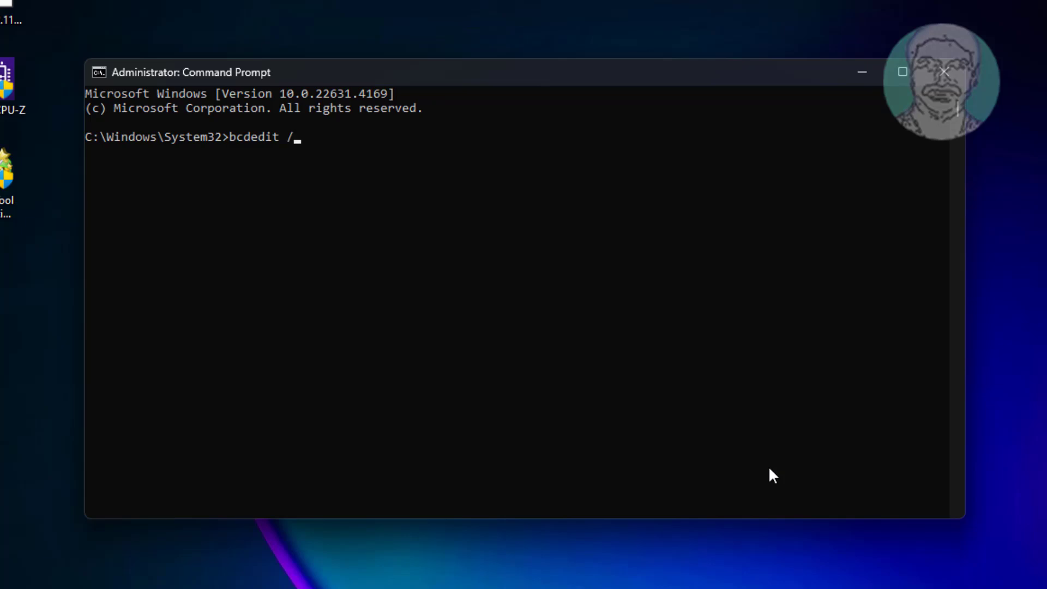
pyautogui.write('enum')
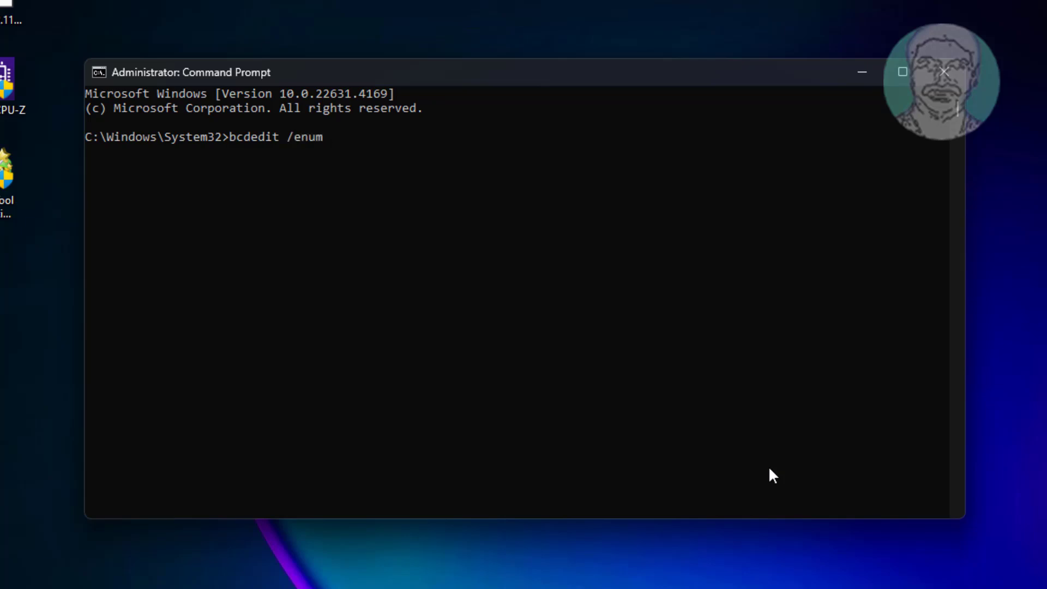
pyautogui.write('firmwar')
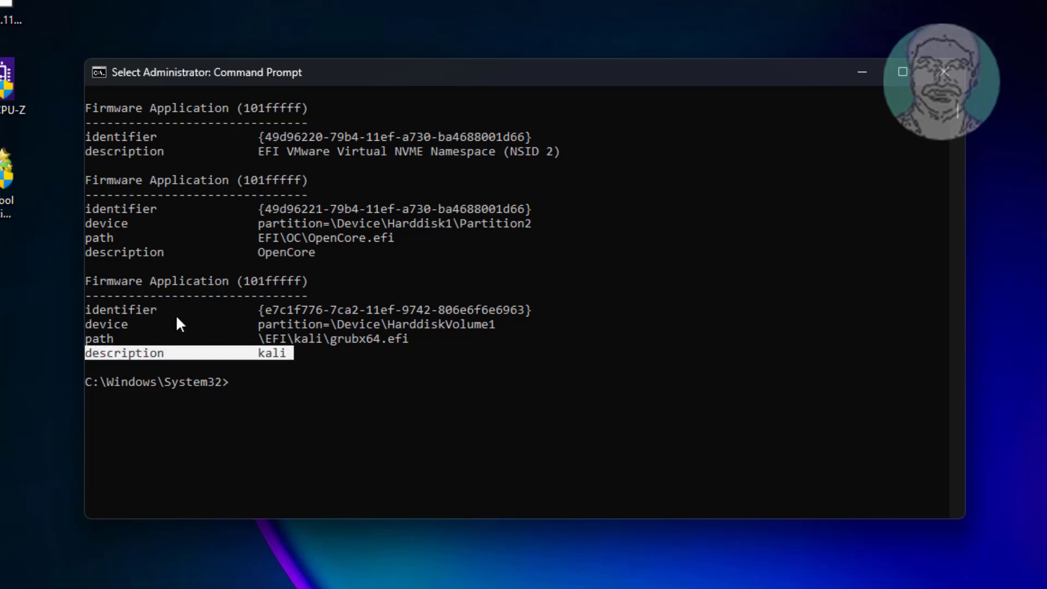
pyautogui.moveTo(514, 418)
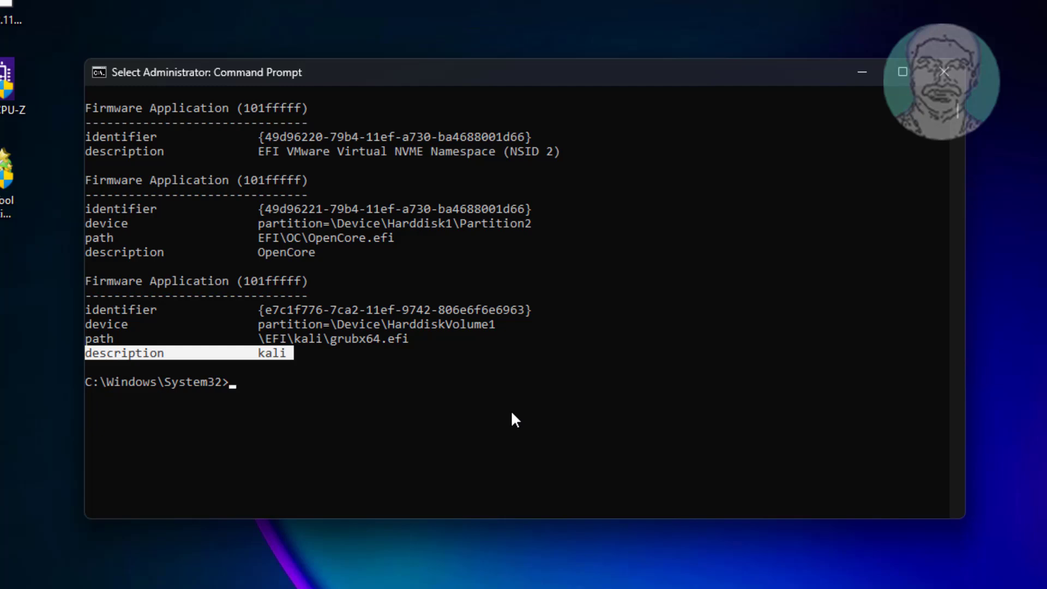
# - Run bcdedit /delete with the copied kali identifier {e7c1f776-7ca2-11ef-9742-806e6f6e6963} to remove its boot entry
pyautogui.write('bcde')
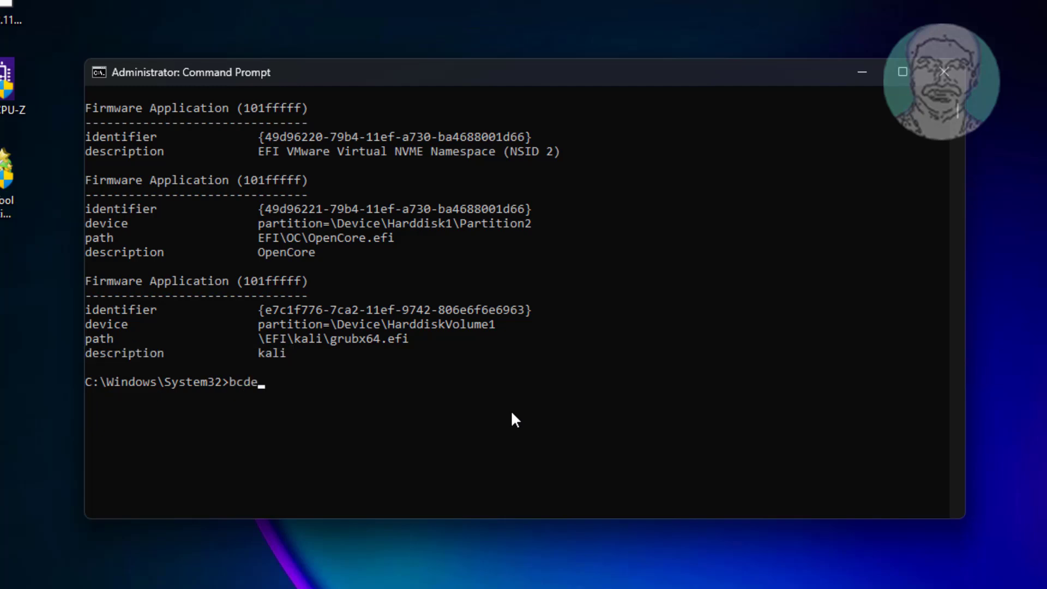
pyautogui.write('dit /dele')
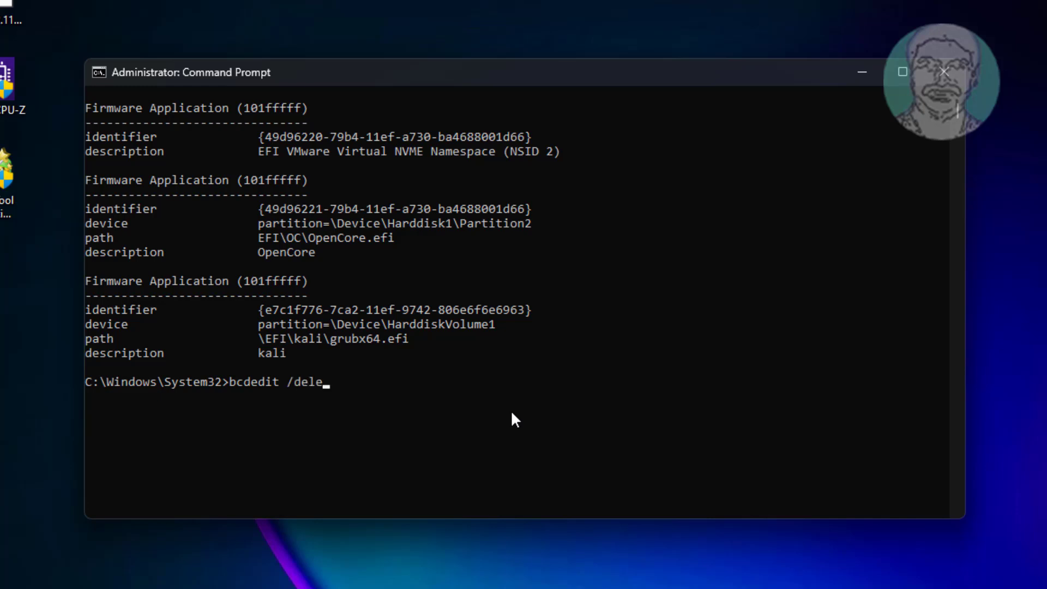
pyautogui.write('te')
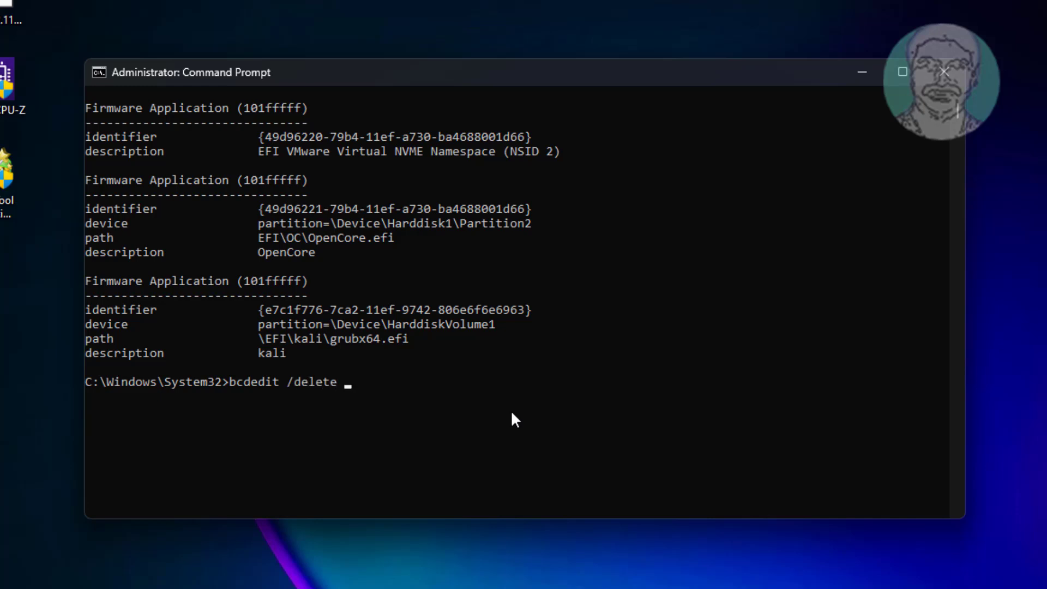
pyautogui.moveTo(260, 308); pyautogui.dragTo(358, 308)
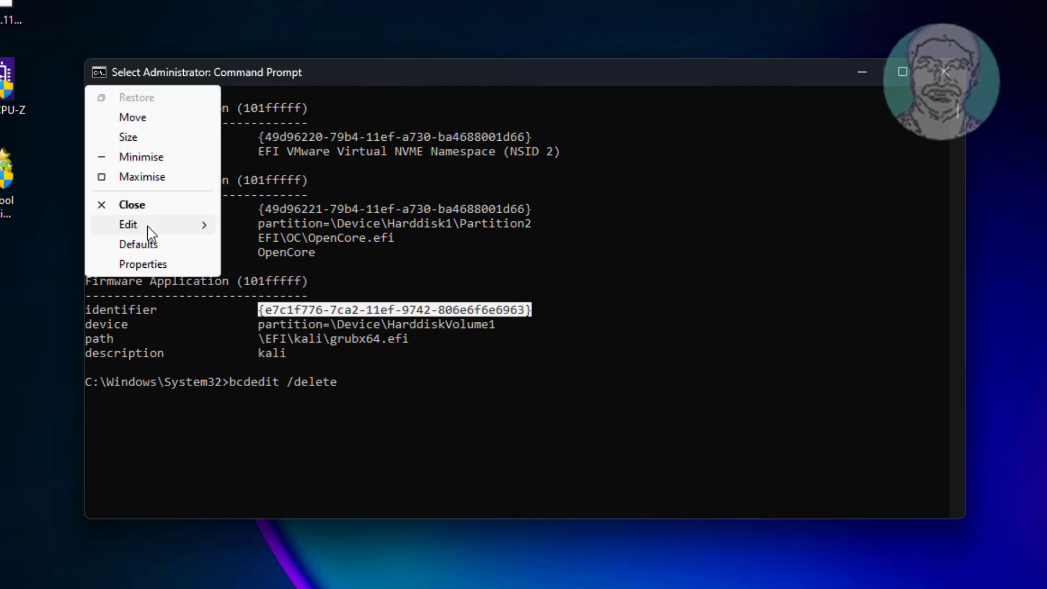
pyautogui.click(358, 393)
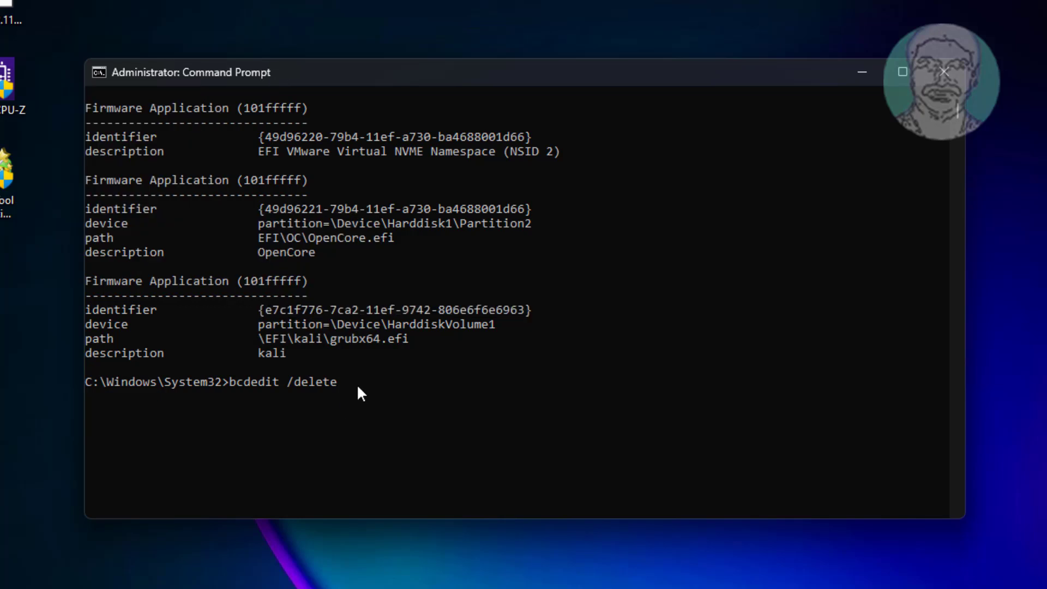
pyautogui.write('{e7c1f776-7ca2-11ef-9742-806e6f6e6963}')
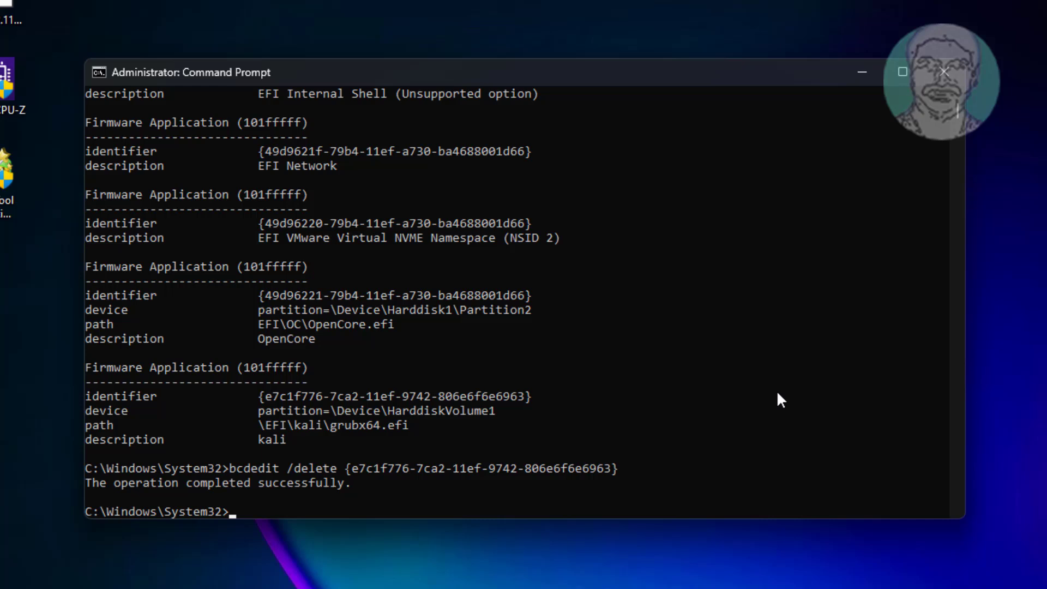
pyautogui.moveTo(106, 497)
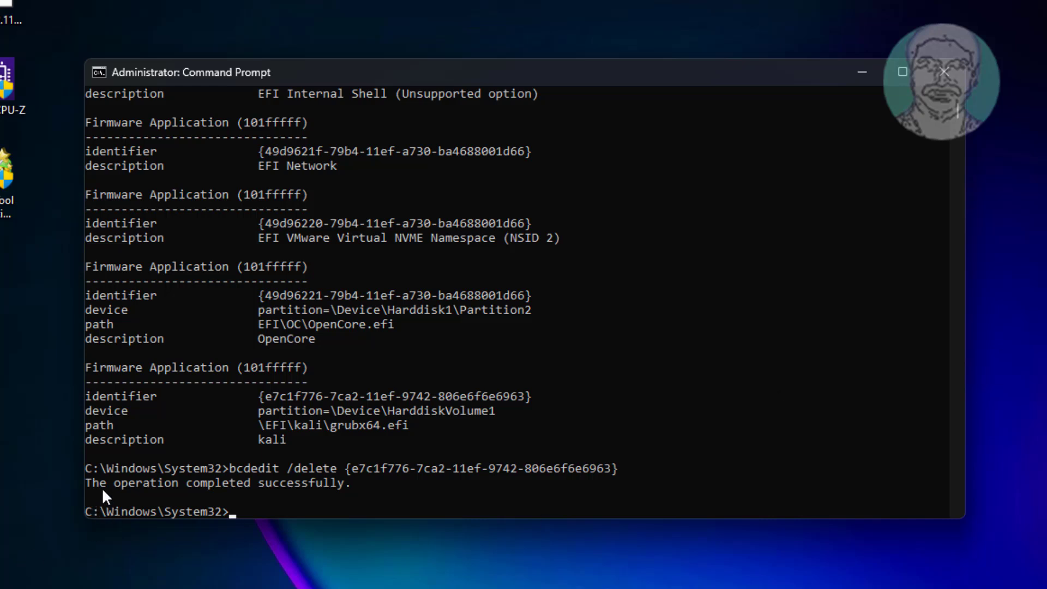
pyautogui.moveTo(722, 415)
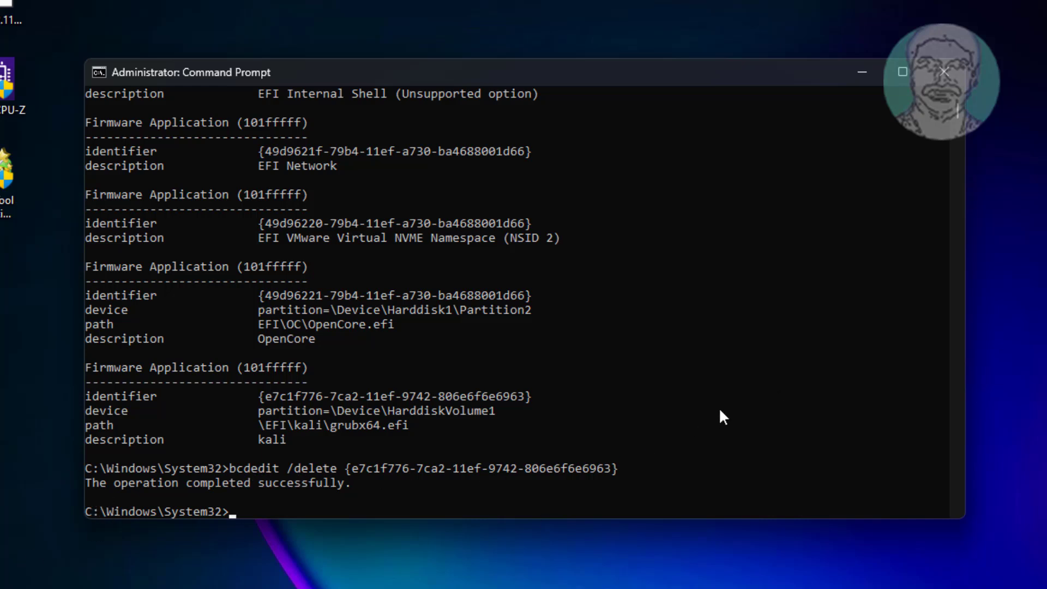
# - Re-run bcdedit /enum firmware to verify the kali entry is gone, OpenCore now last
pyautogui.write('bcd')
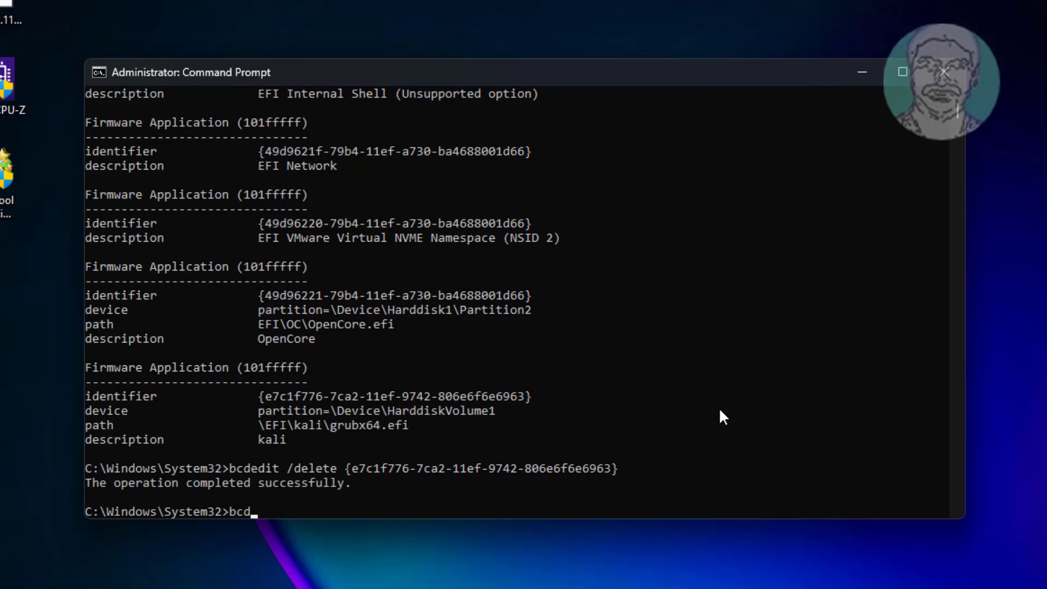
pyautogui.write('edit')
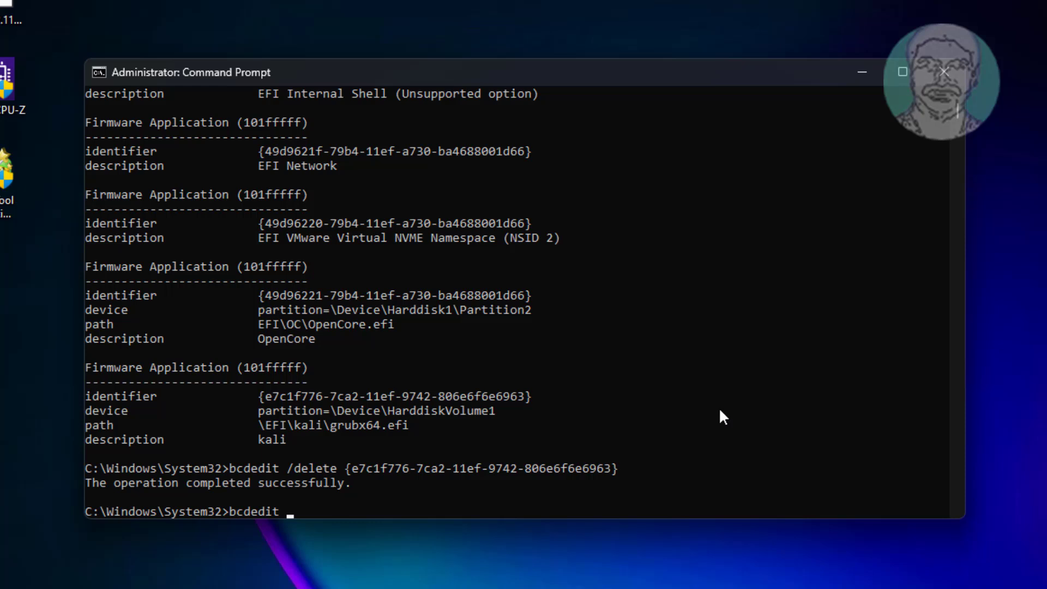
pyautogui.write('/e')
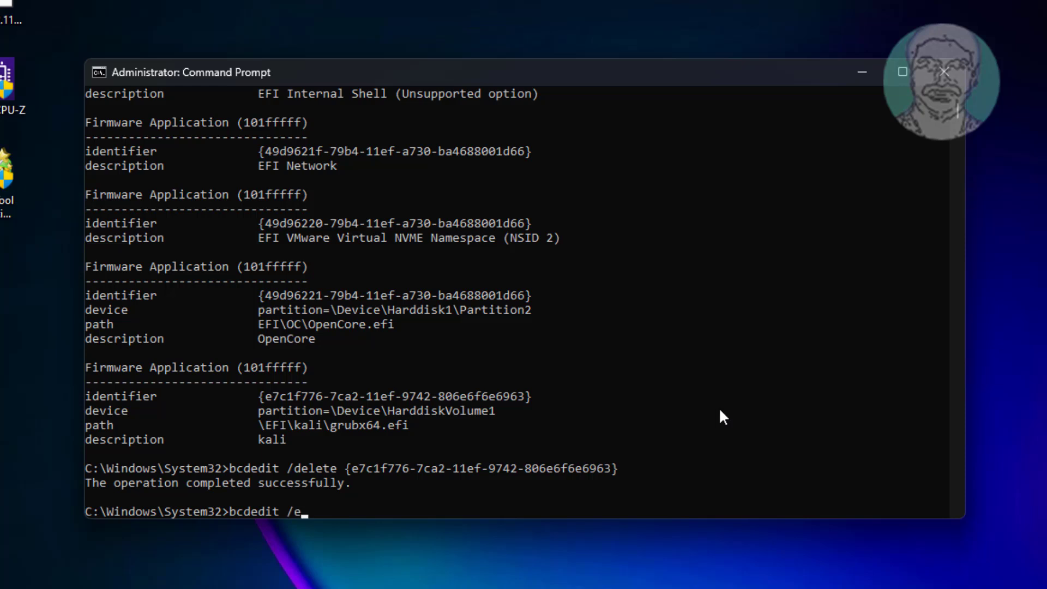
pyautogui.write('num')
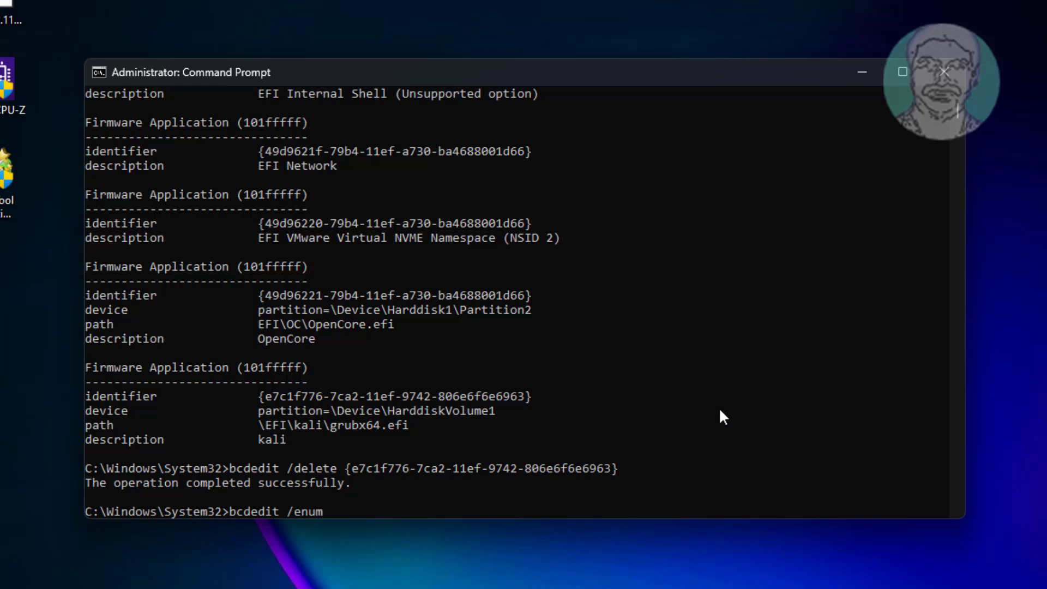
pyautogui.write('firmware')
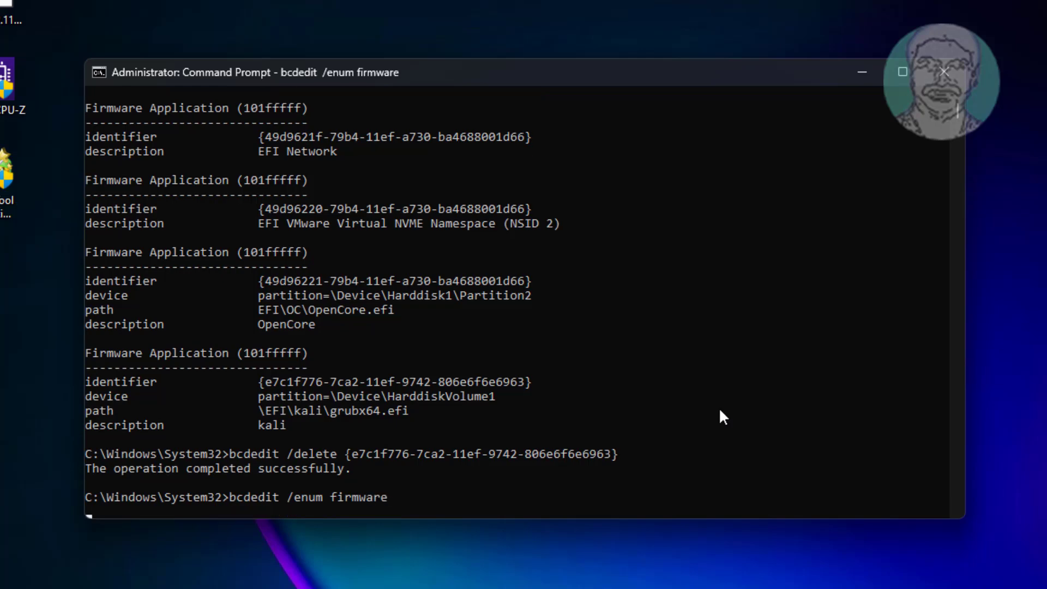
pyautogui.press('enter')
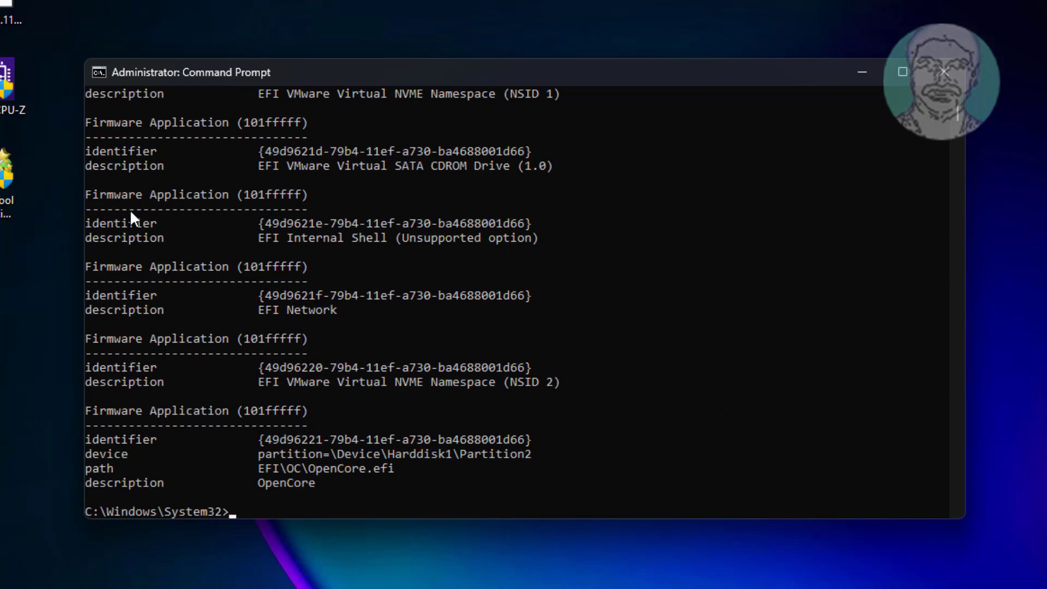
pyautogui.moveTo(774, 437)
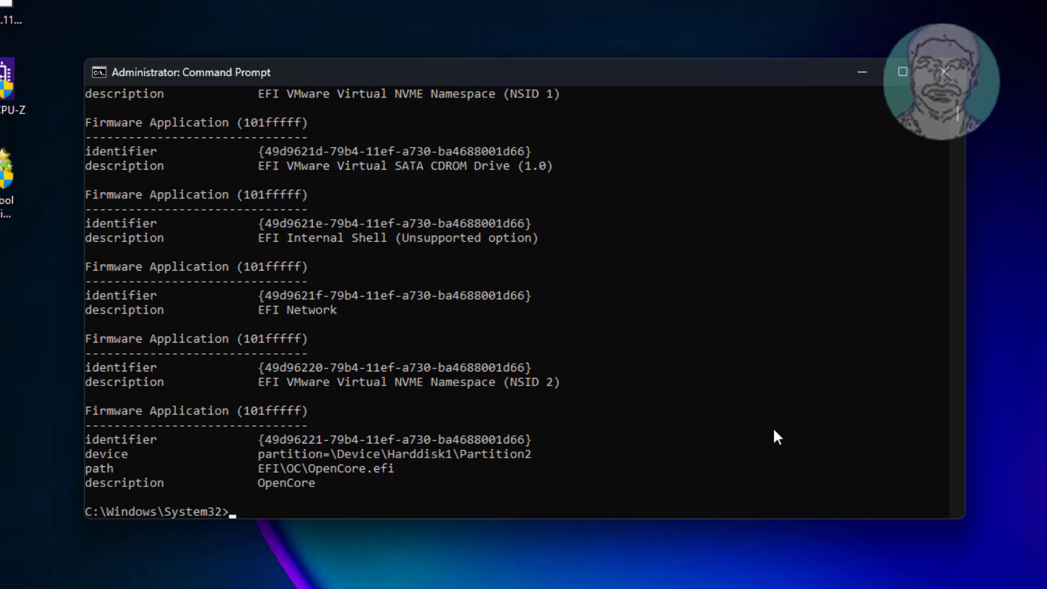
# - Start diskpart, list disks, select disk 0 and list its volumes, showing the 100 MB FAT32 system volume
pyautogui.write('diskpart')
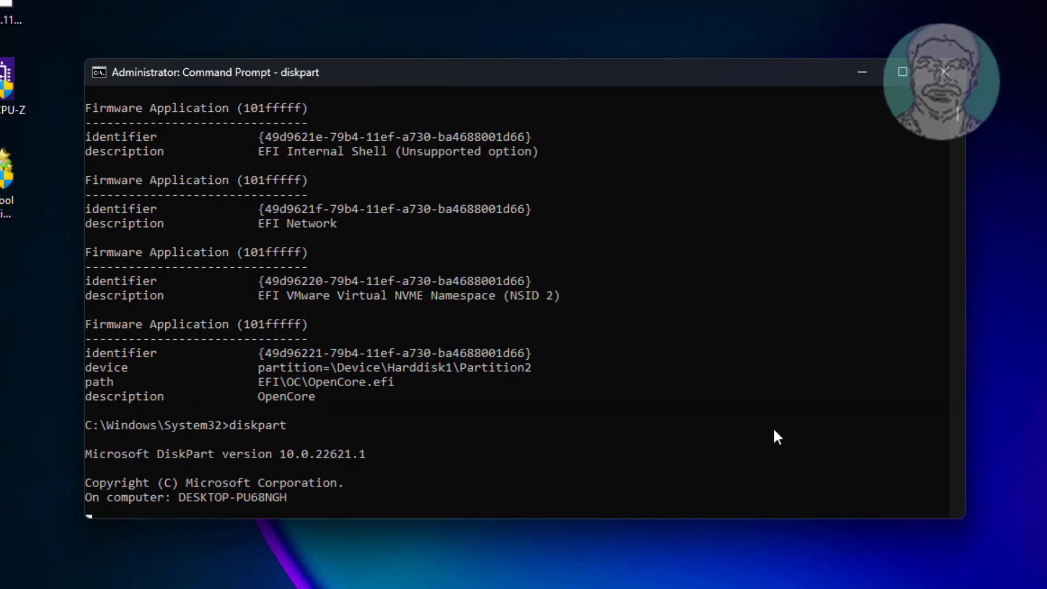
pyautogui.write('l')
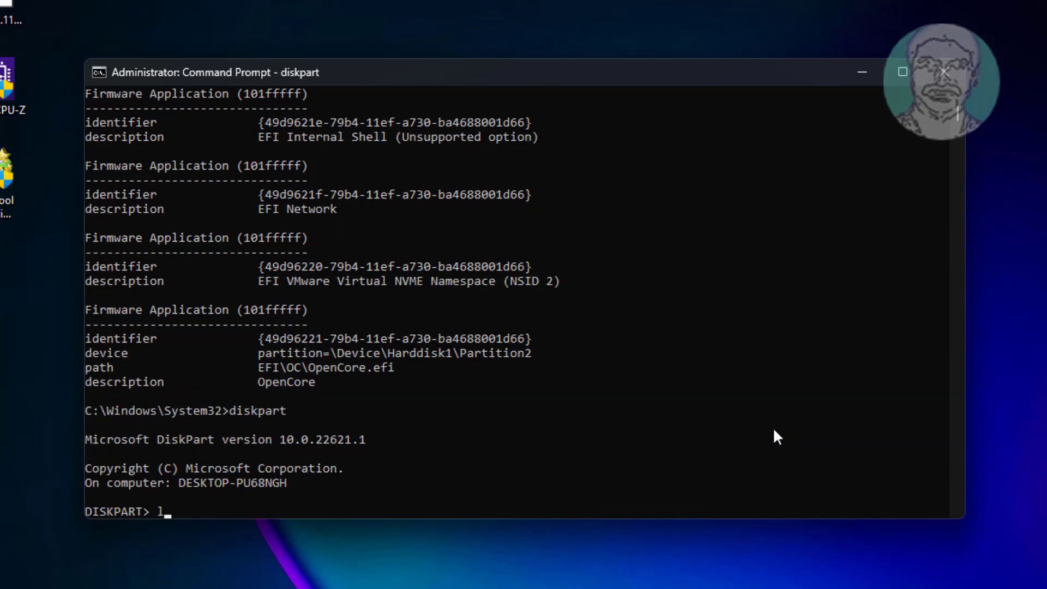
pyautogui.write('ist disk')
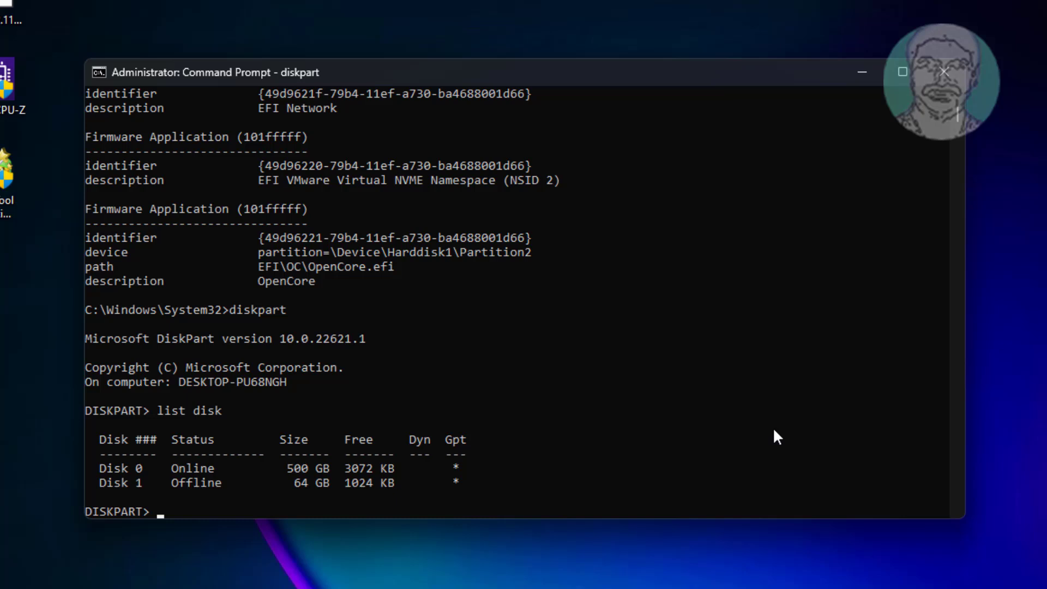
pyautogui.moveTo(112, 465)
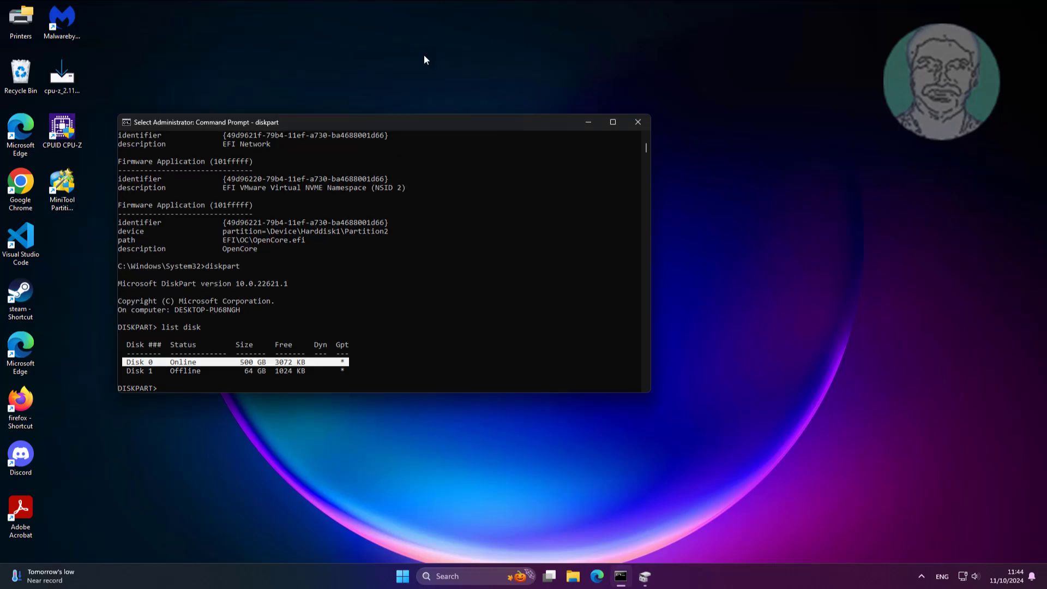
pyautogui.write('select disk 0')
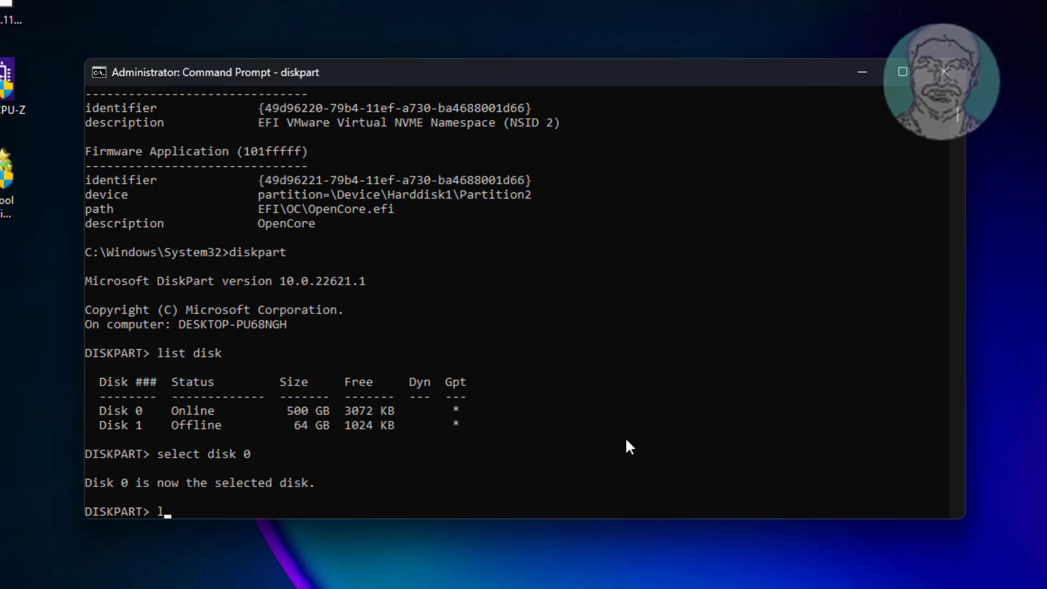
pyautogui.write('ist volume')
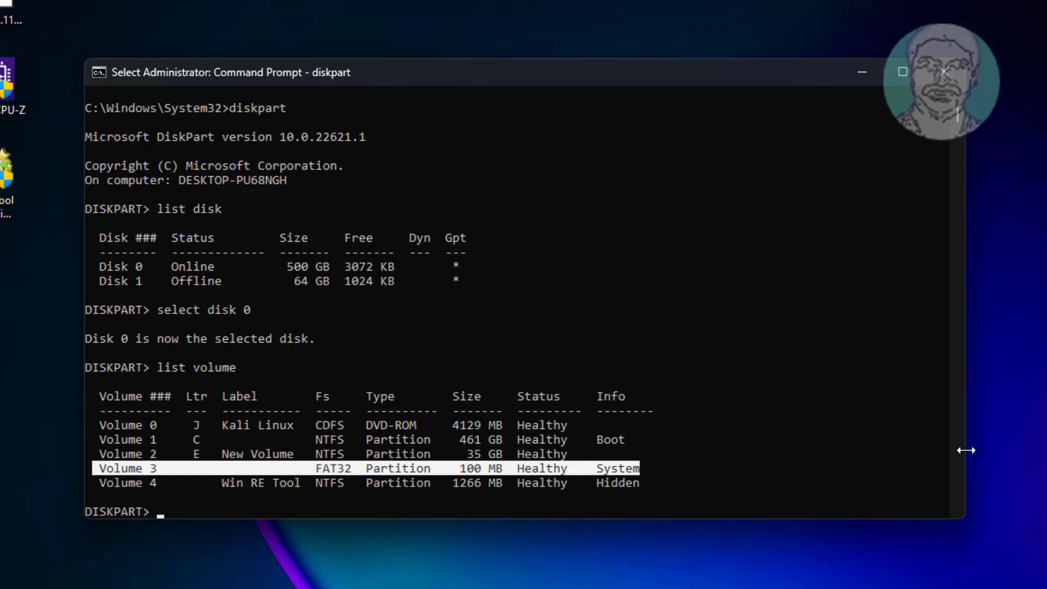
# - Select volume 3, assign it drive letter L, then exit DiskPart
pyautogui.write('s')
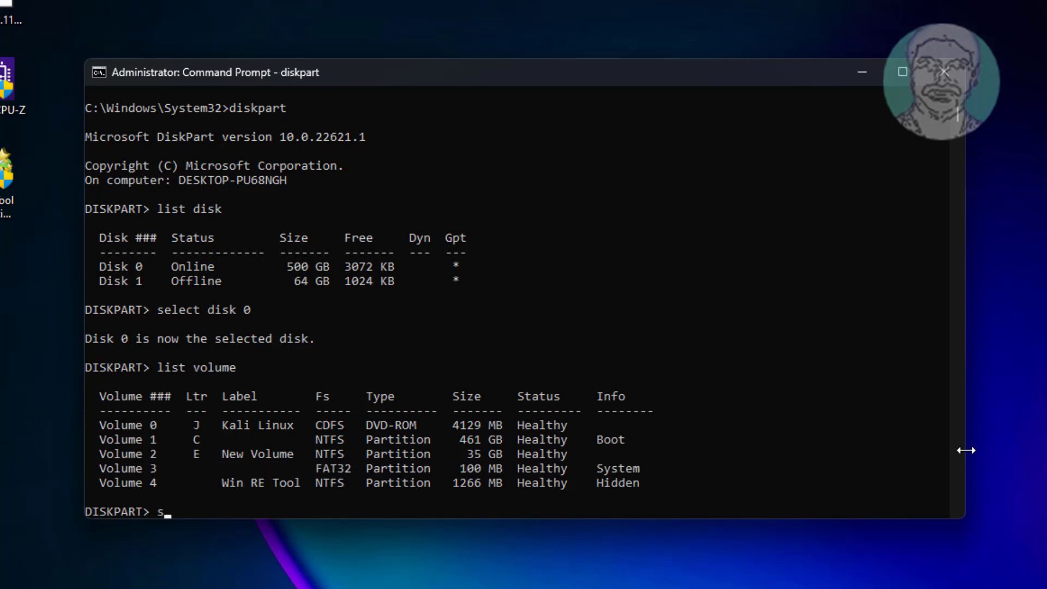
pyautogui.write('elect v')
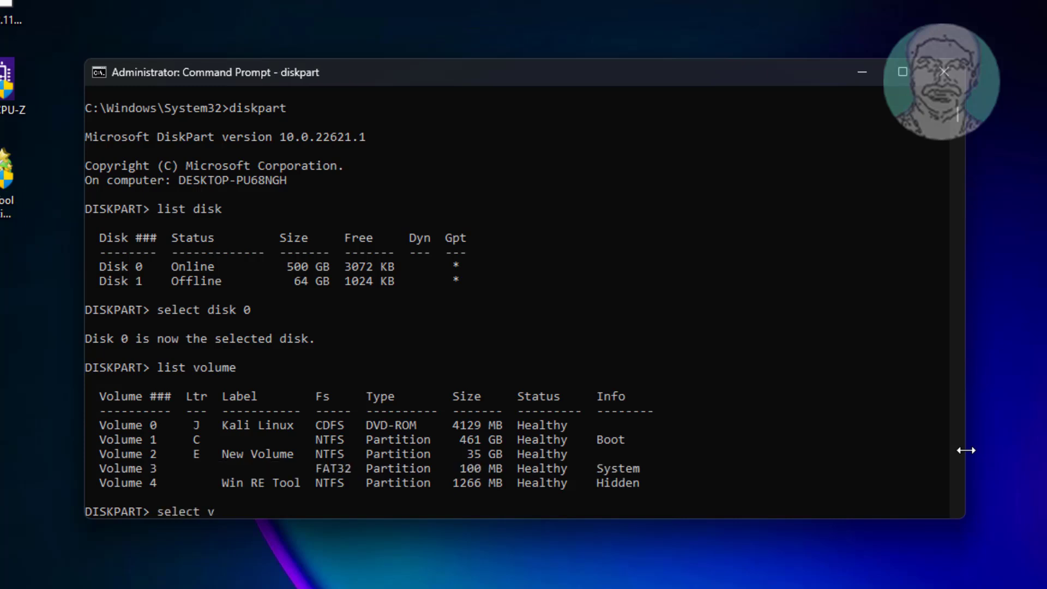
pyautogui.write('olume 3')
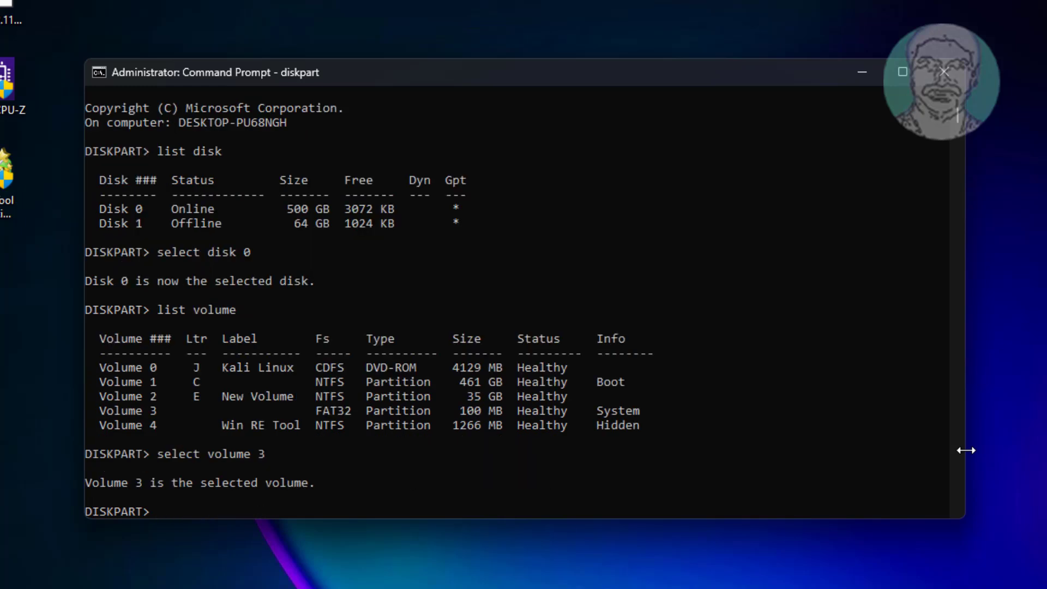
pyautogui.write('ass')
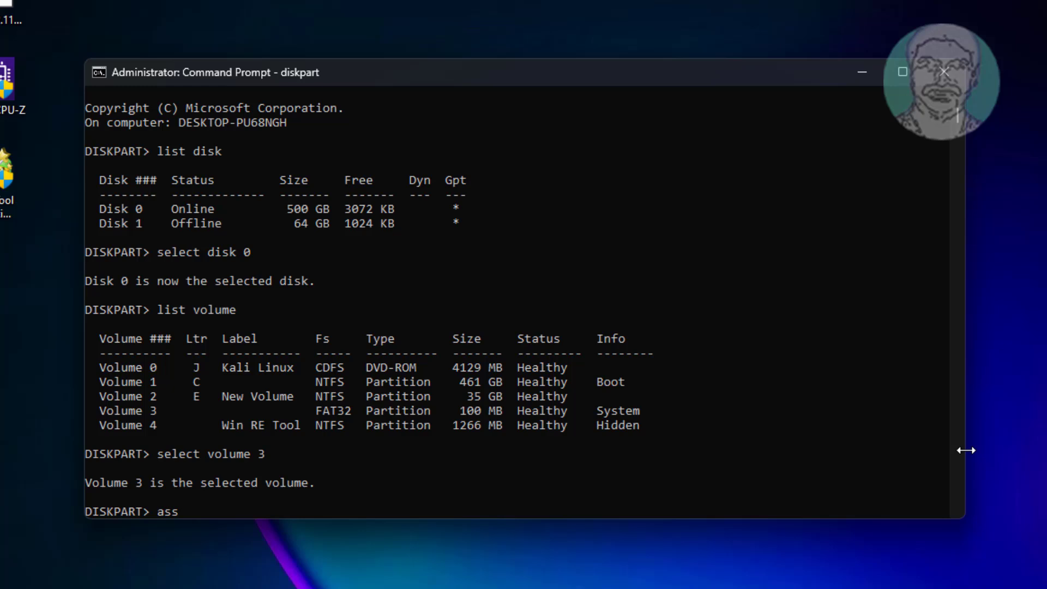
pyautogui.write('ign lett')
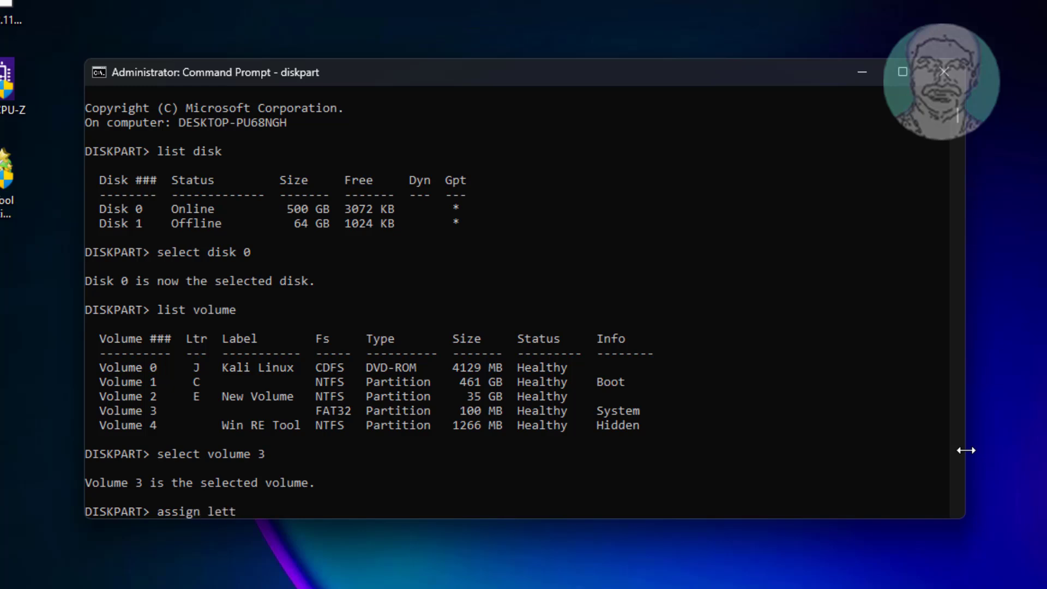
pyautogui.write('er=l')
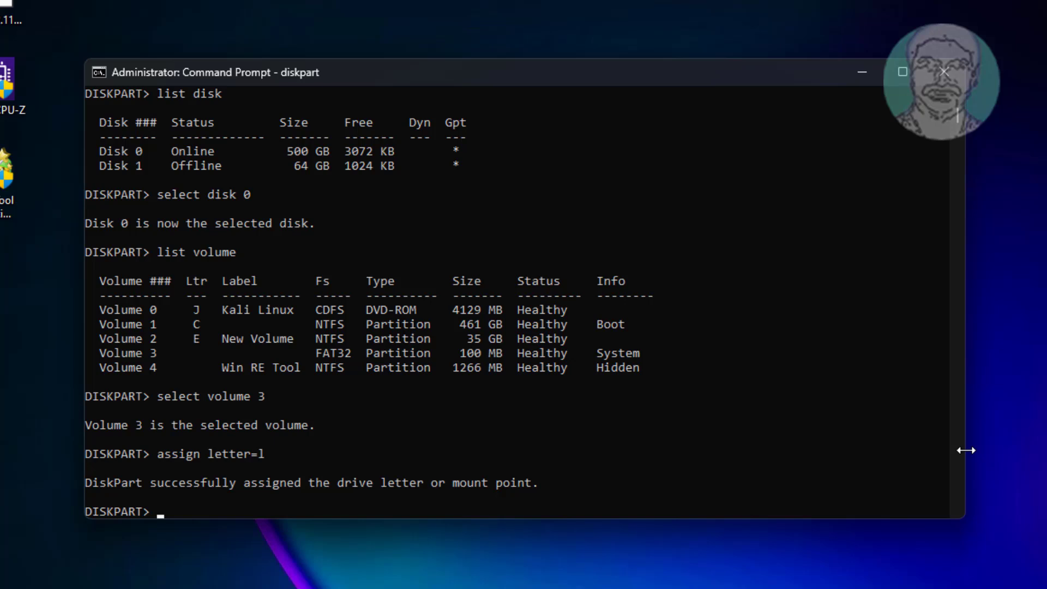
pyautogui.write('exit')
pyautogui.write('l:')
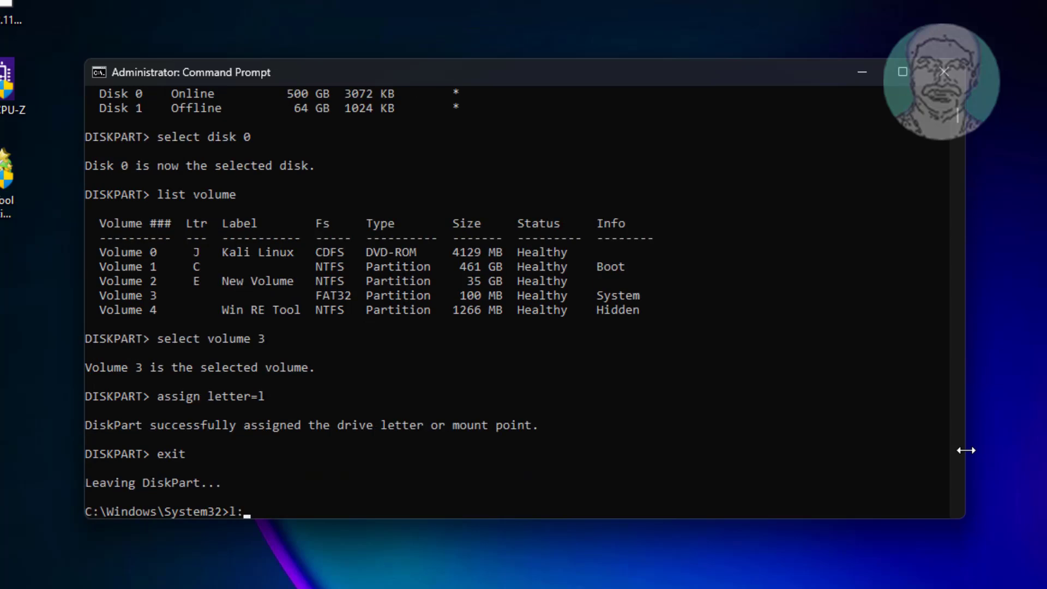
# - Navigate into L:\efi\boot and back up to L:\EFI, listing its Microsoft, Boot and kali folders
pyautogui.write('cd ef')
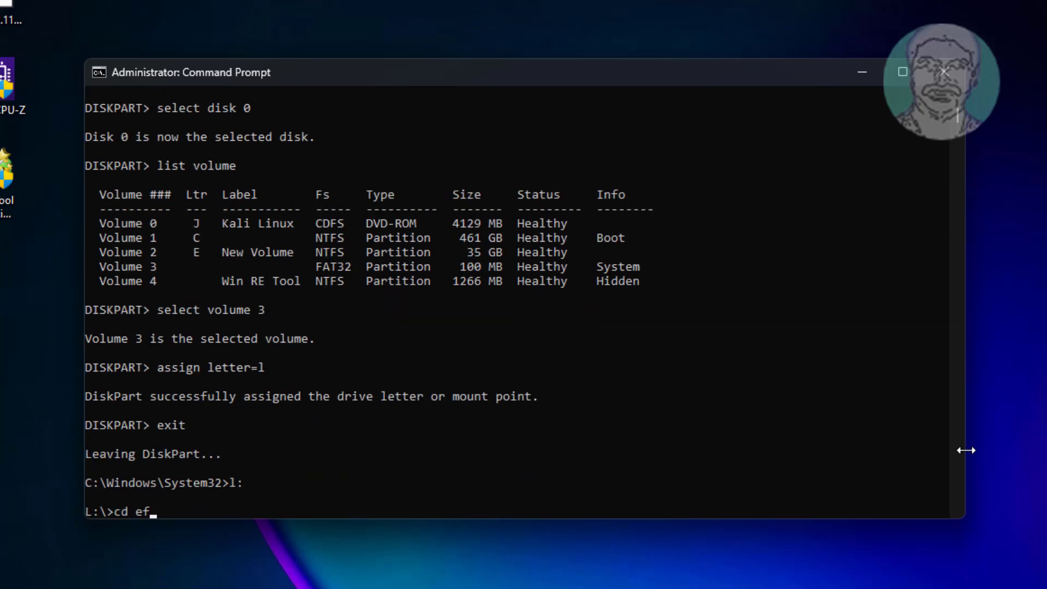
pyautogui.write('i\\')
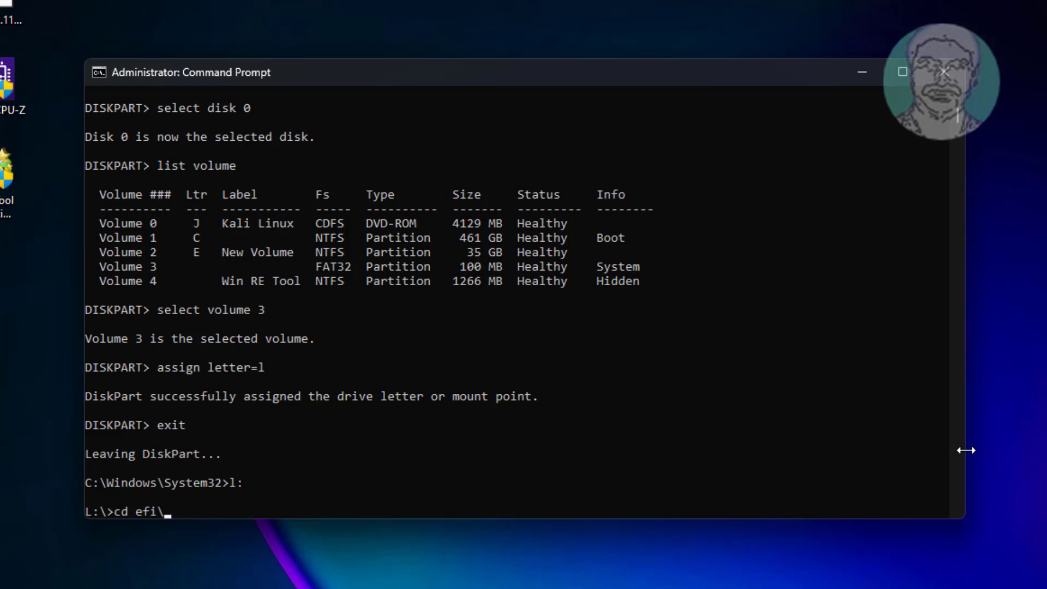
pyautogui.write('boot')
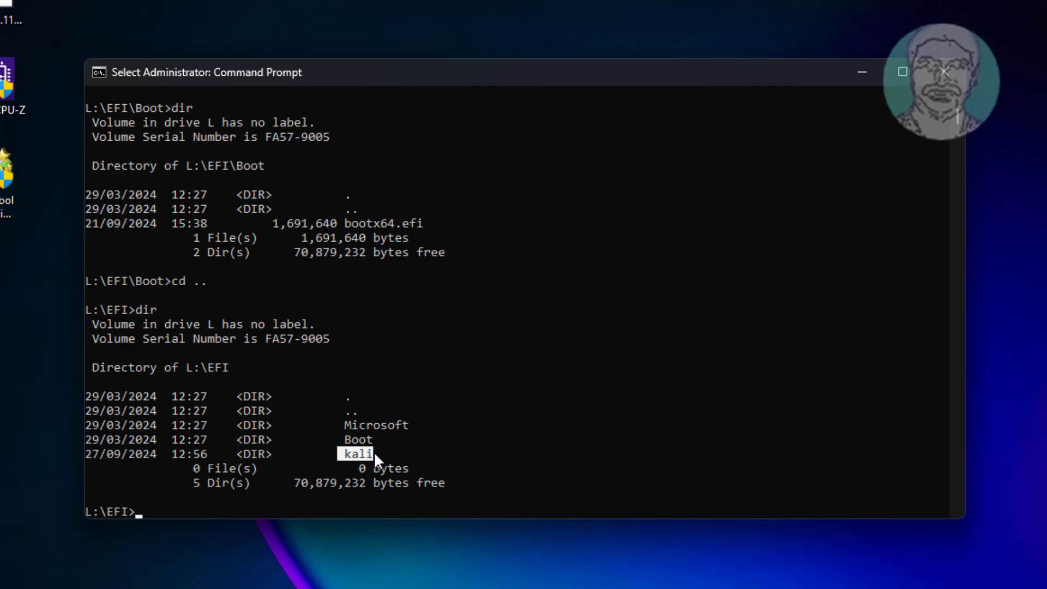
pyautogui.moveTo(594, 465)
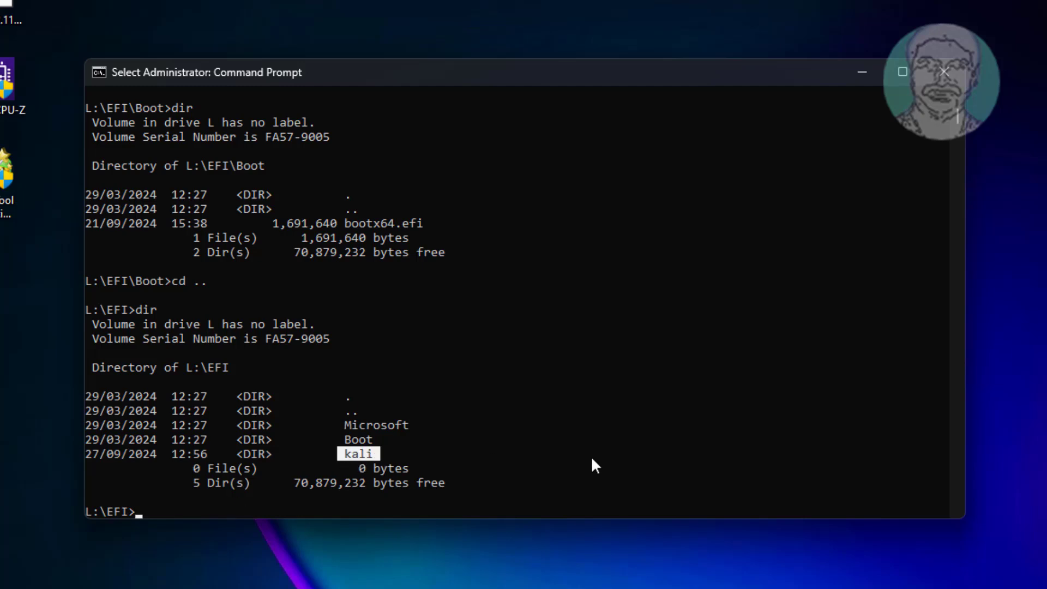
pyautogui.write('rmdis')
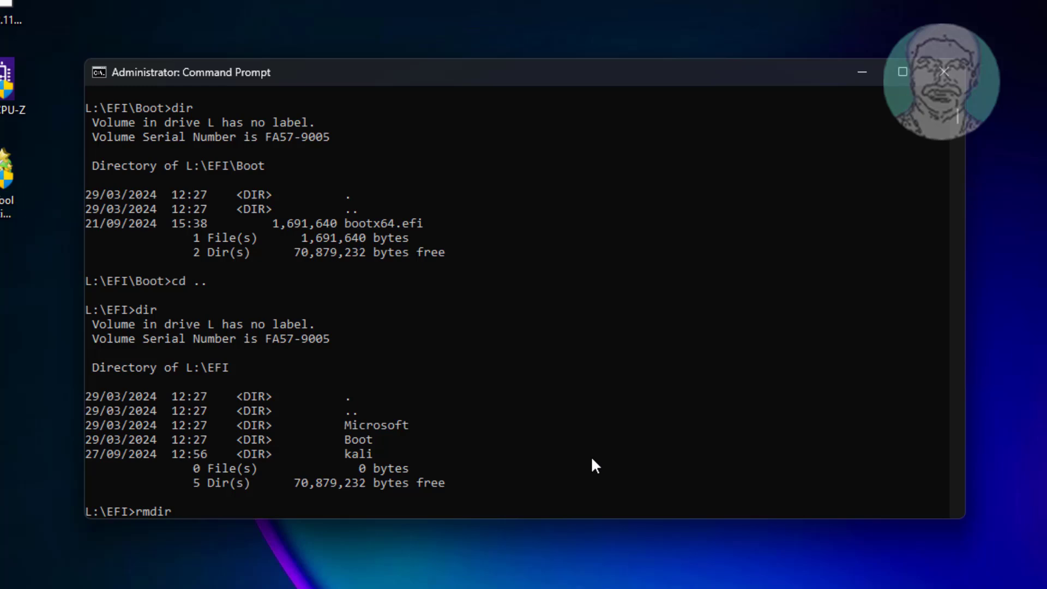
# - Delete the kali folder with rmdir /s, confirming with Y, then exit Command Prompt
pyautogui.write('/s kali')
pyautogui.write('Y')
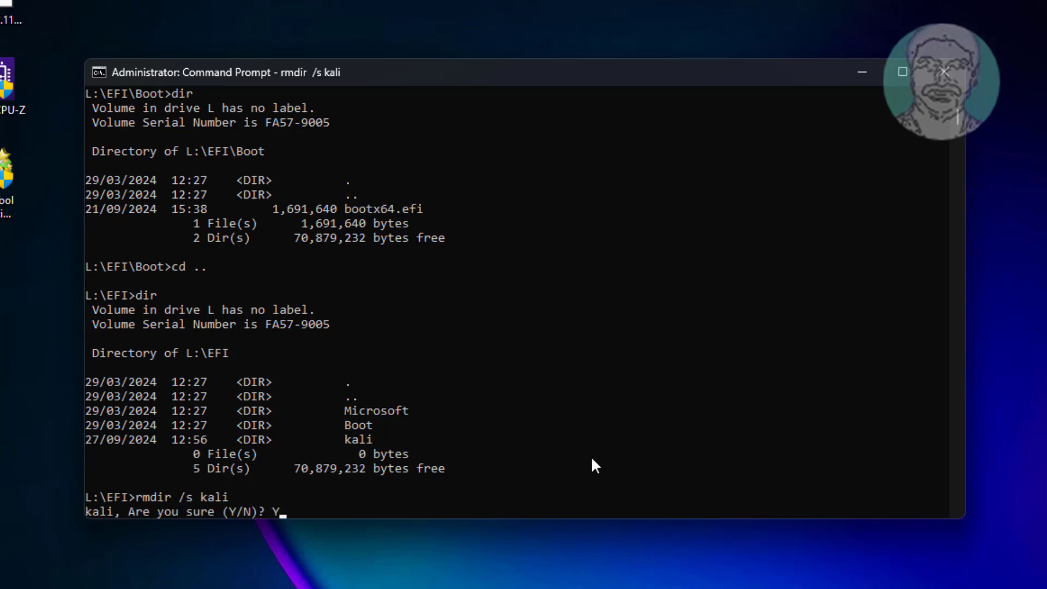
pyautogui.press('enter')
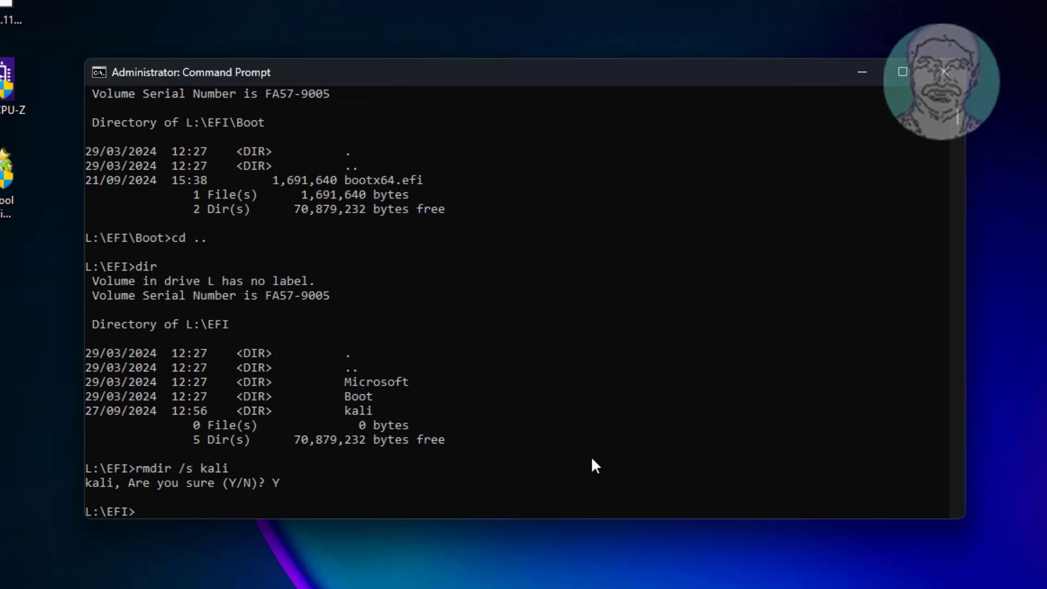
pyautogui.write('e')
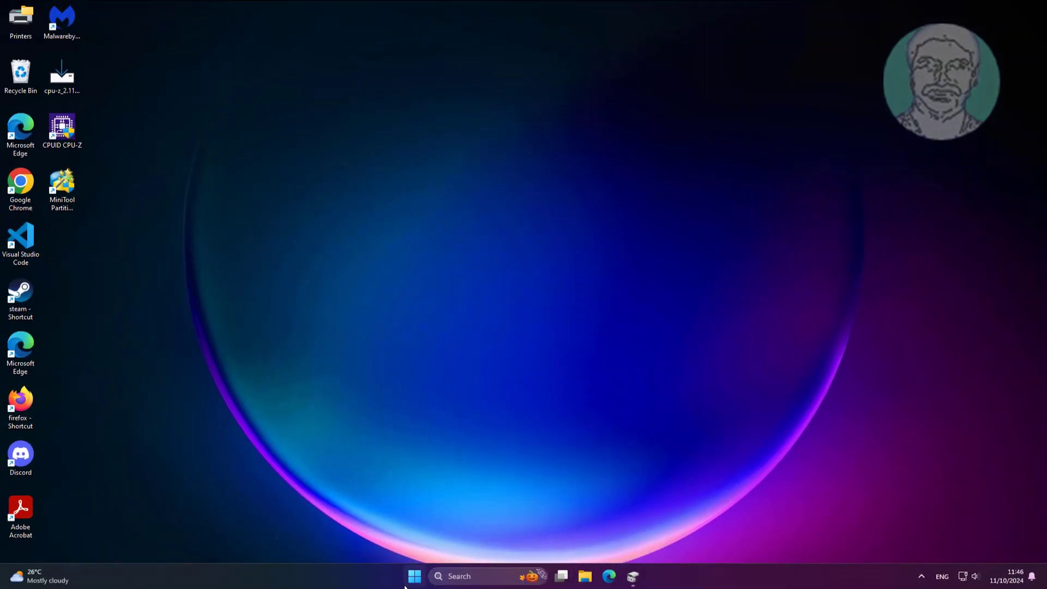
# - Restart the PC from the Start menu and sign back in as Admin
pyautogui.click(414, 576)
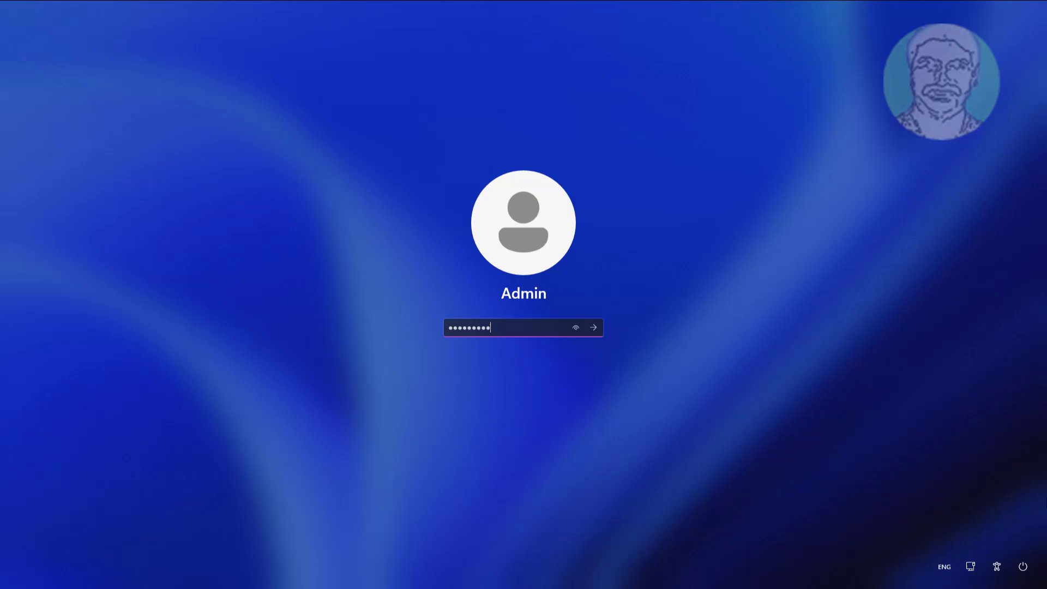
pyautogui.click(592, 327)
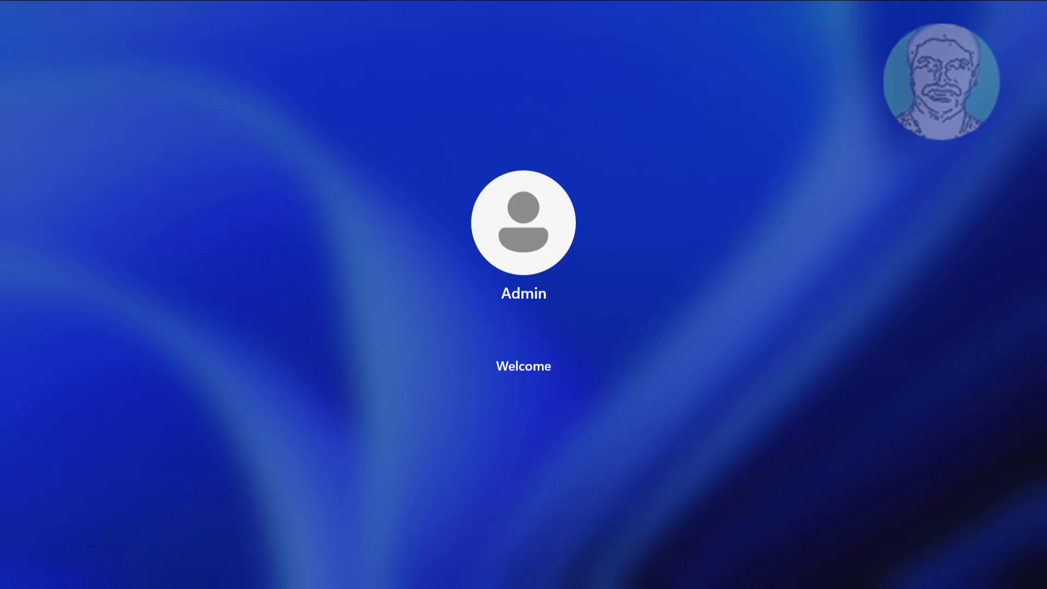